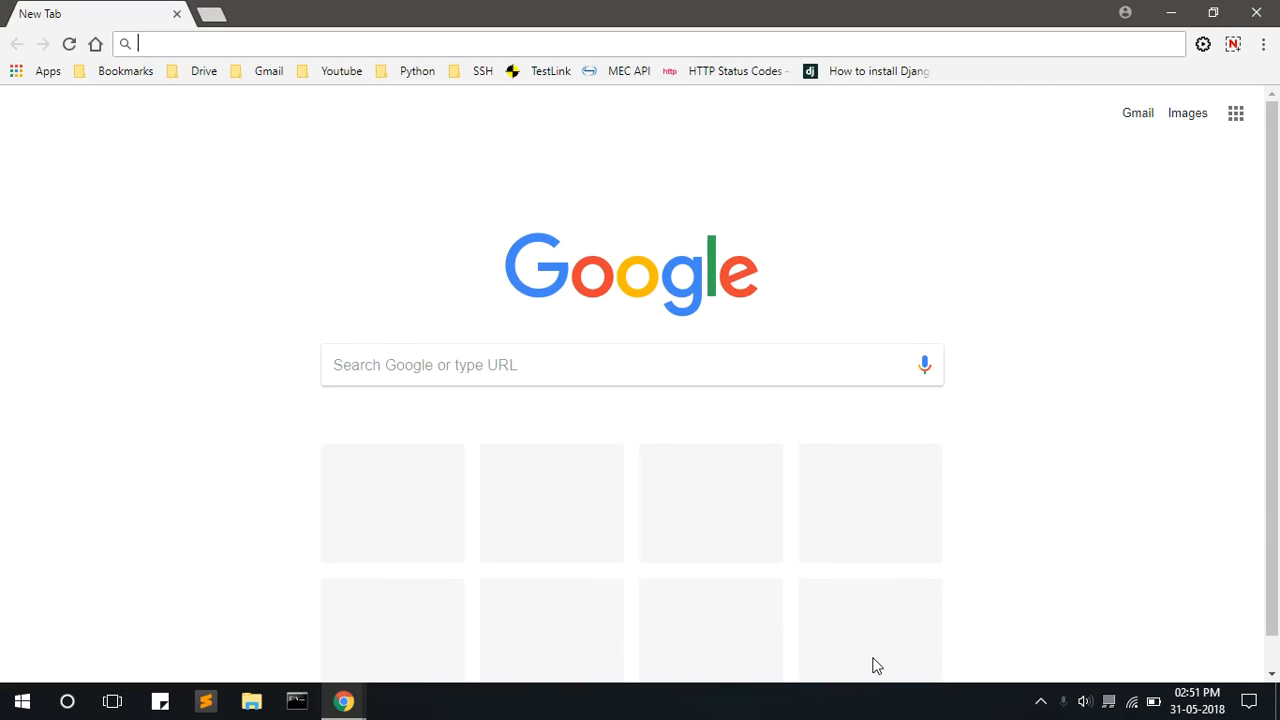
Step: Open docker.com/docker-windows and reach the Docker CE for Windows store page with stable download
text(https://www.docker.com/docker-windows)
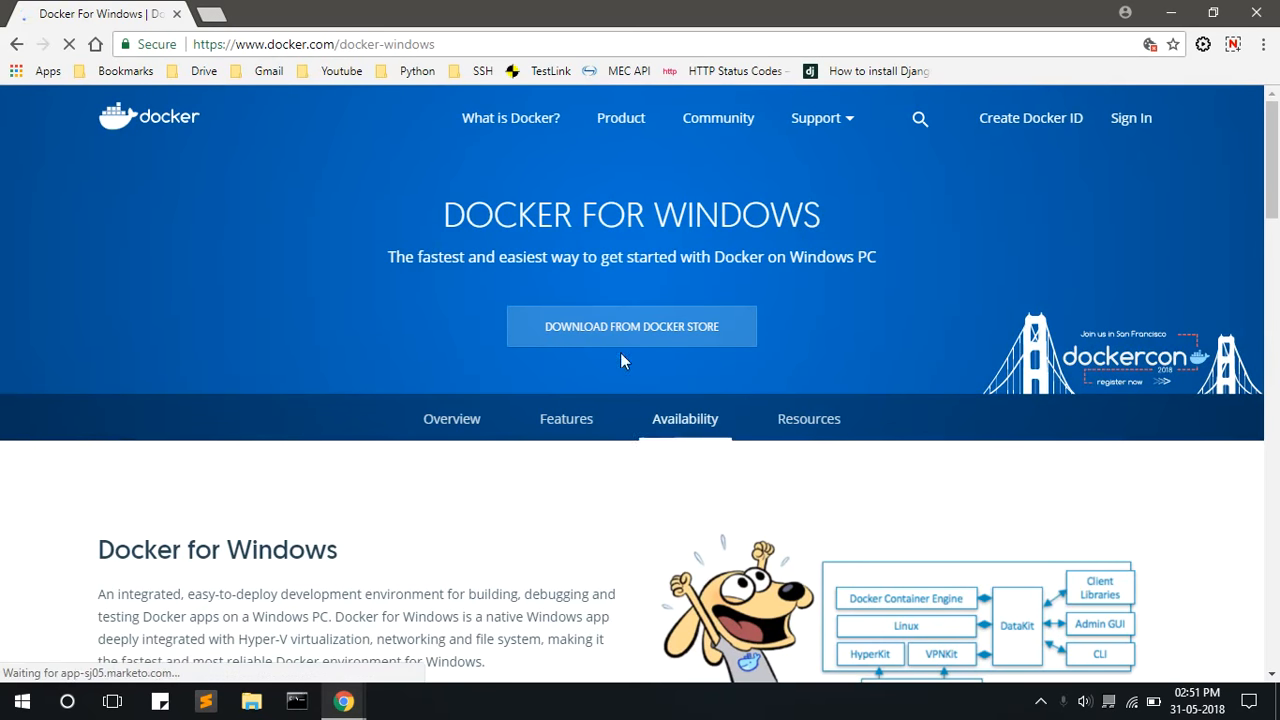
click(631, 326)
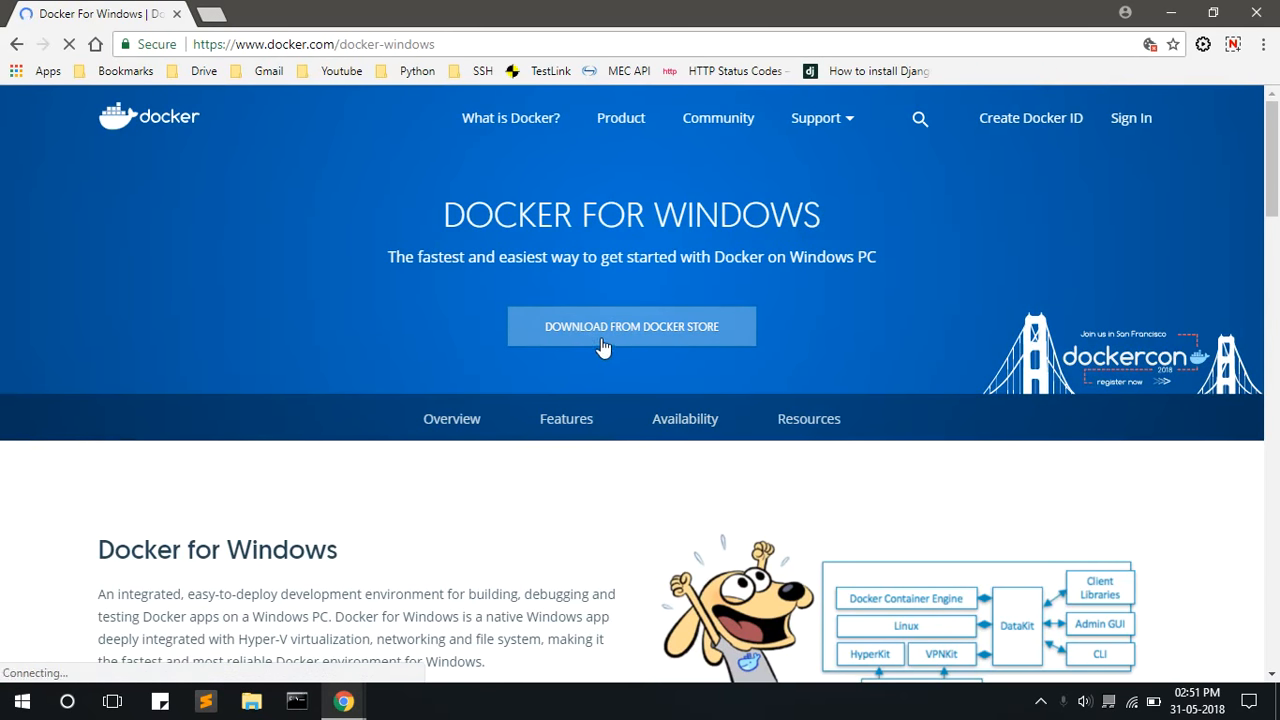
mouse_move(668, 330)
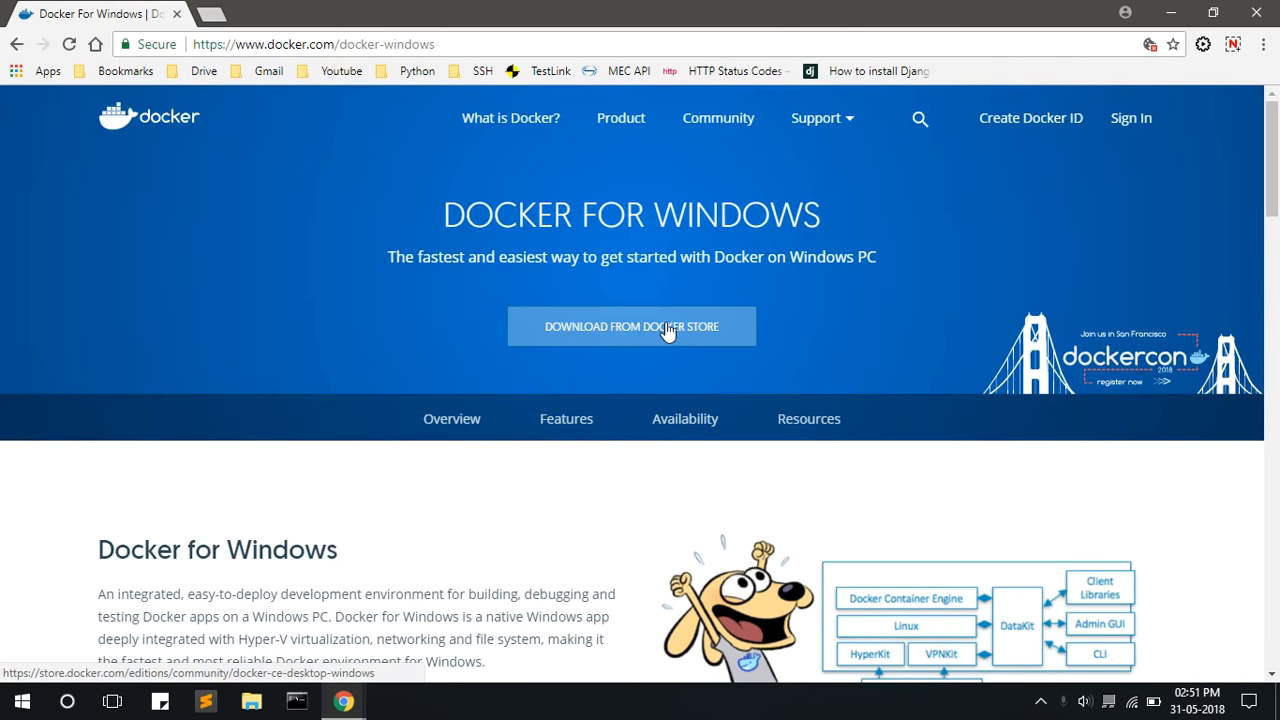
click(631, 326)
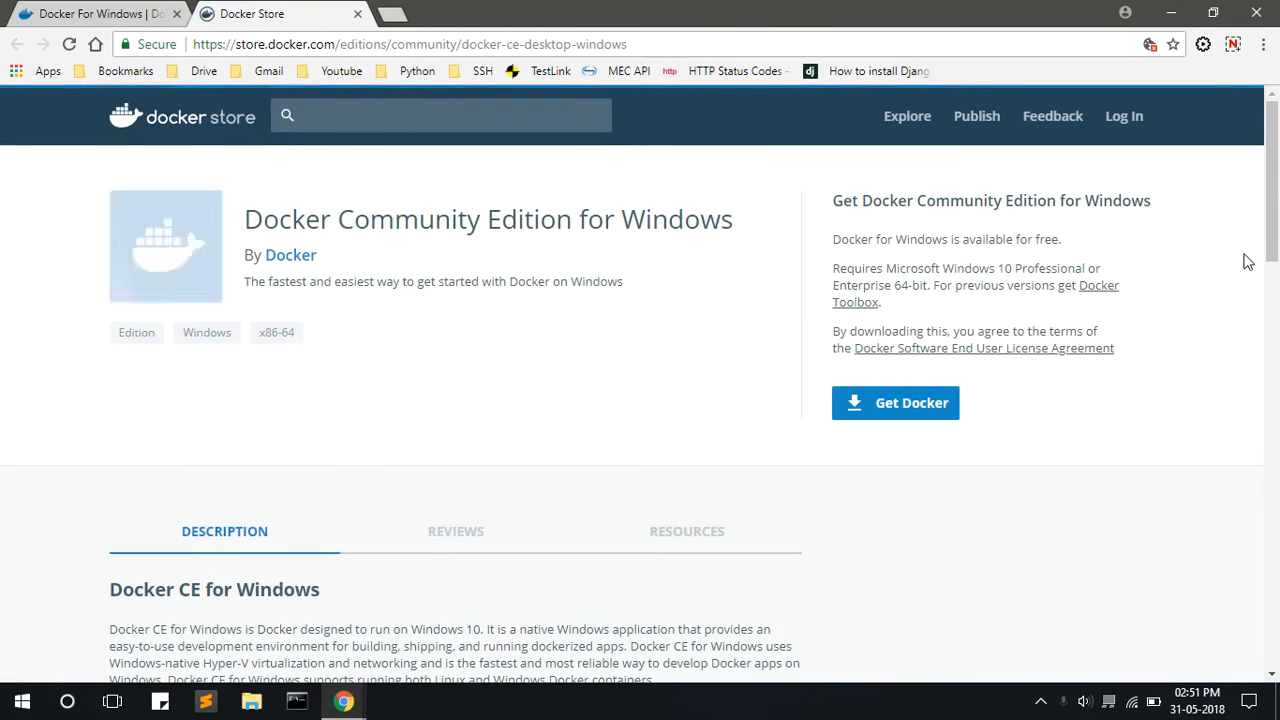
scroll(down, 3)
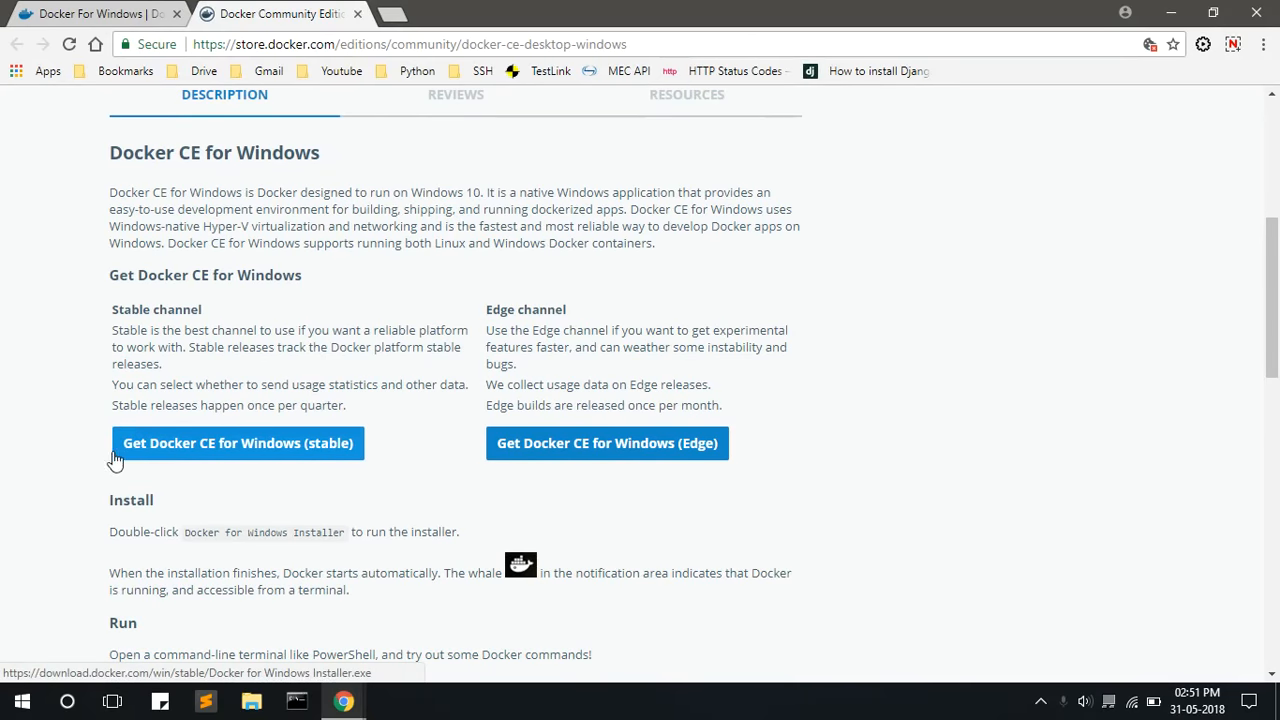
mouse_move(189, 456)
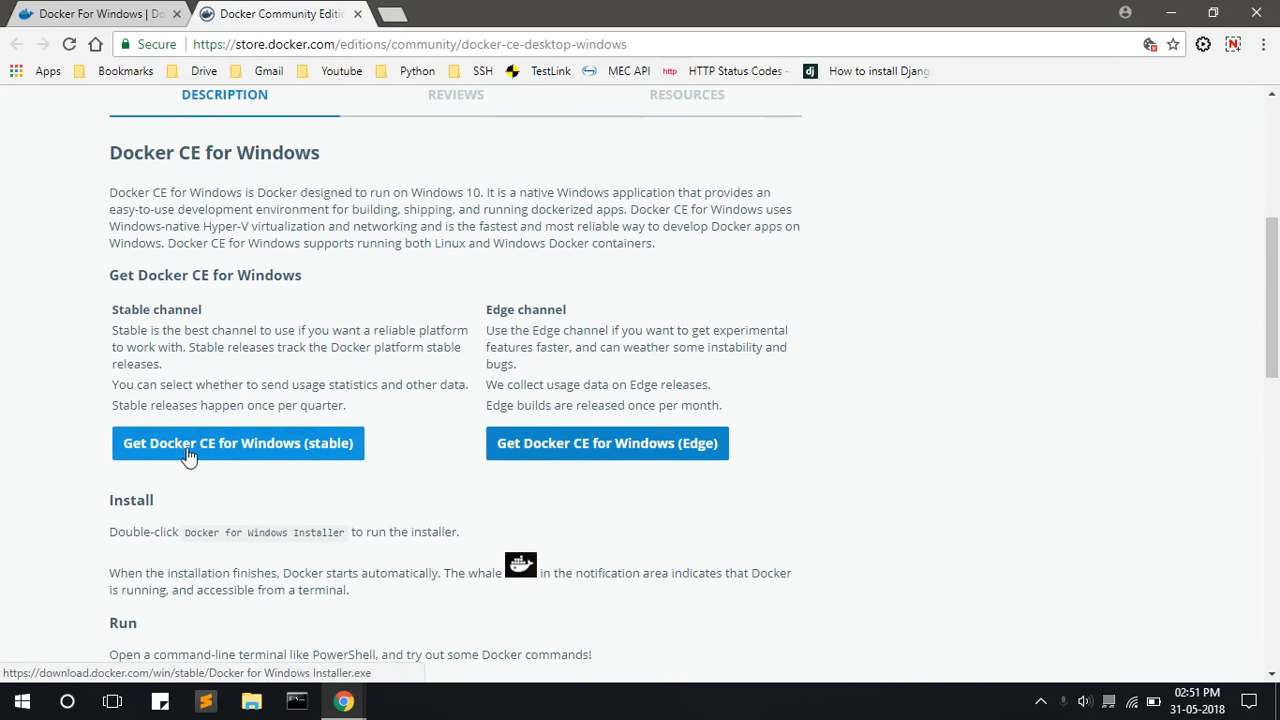
mouse_move(347, 455)
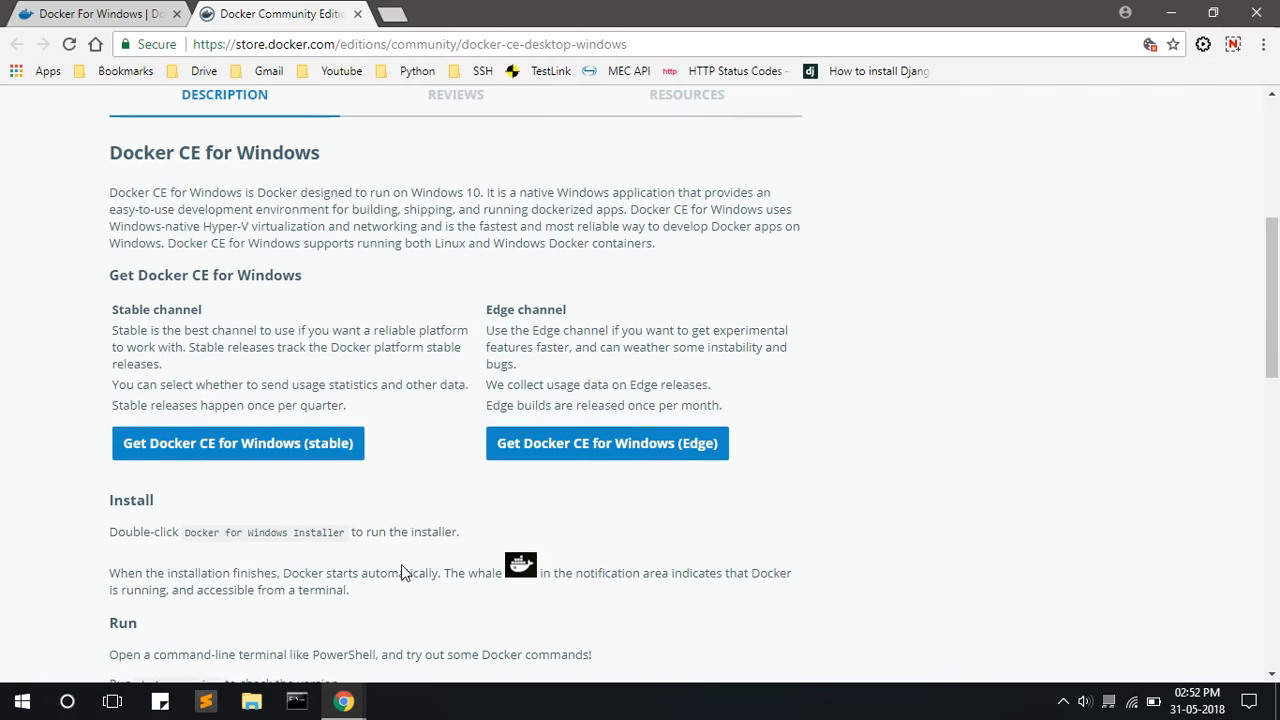
mouse_move(238, 443)
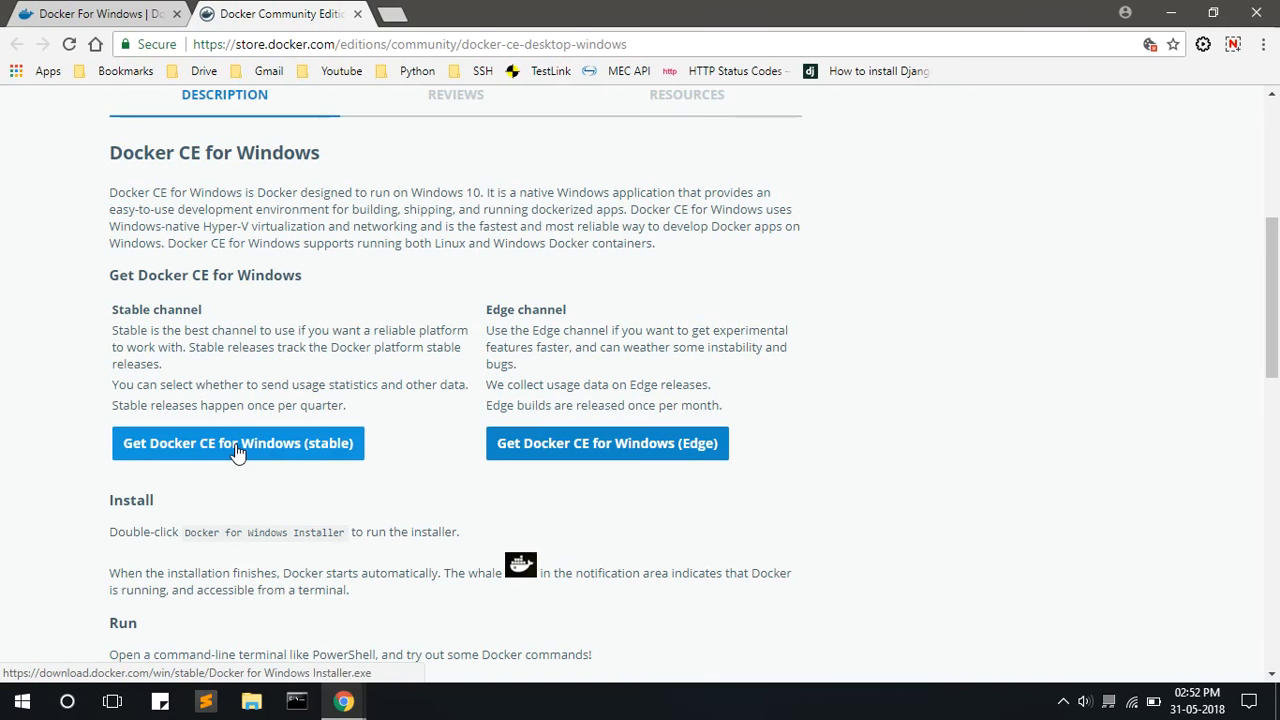
mouse_move(248, 505)
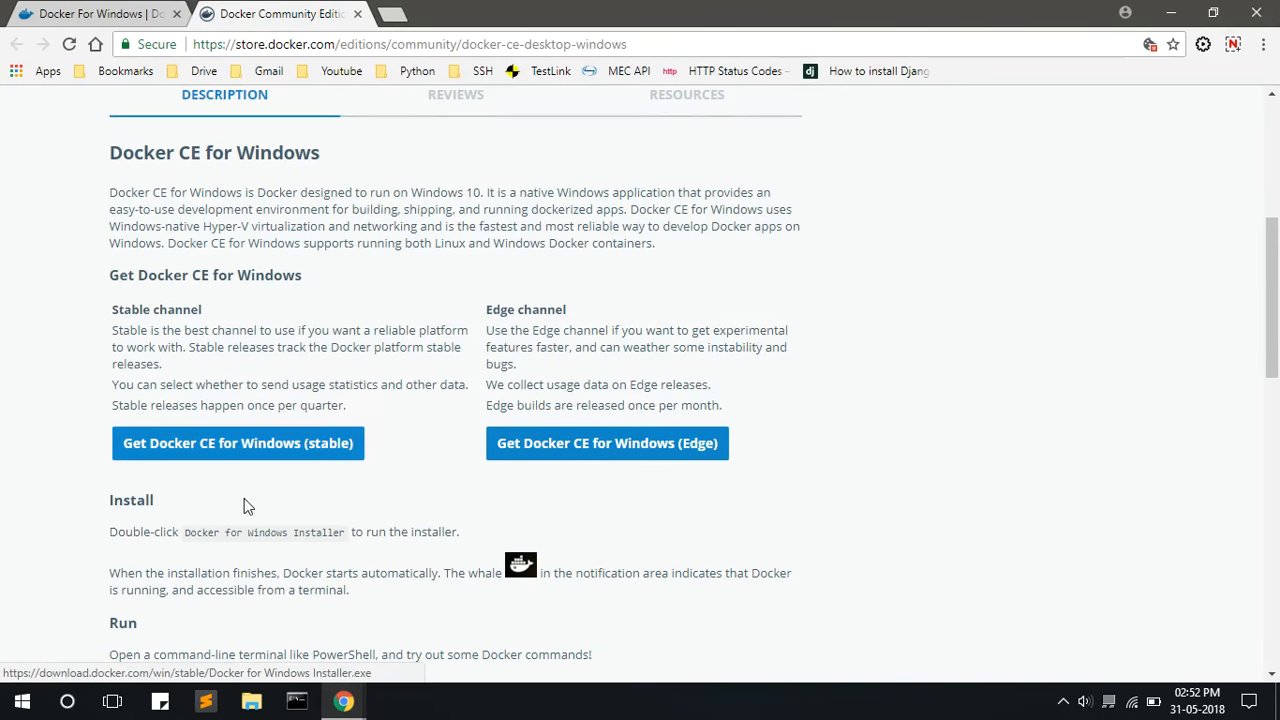
Step: Run Docker for Windows Installer.exe from Downloads and close it after 18.03.1 installs successfully
click(251, 700)
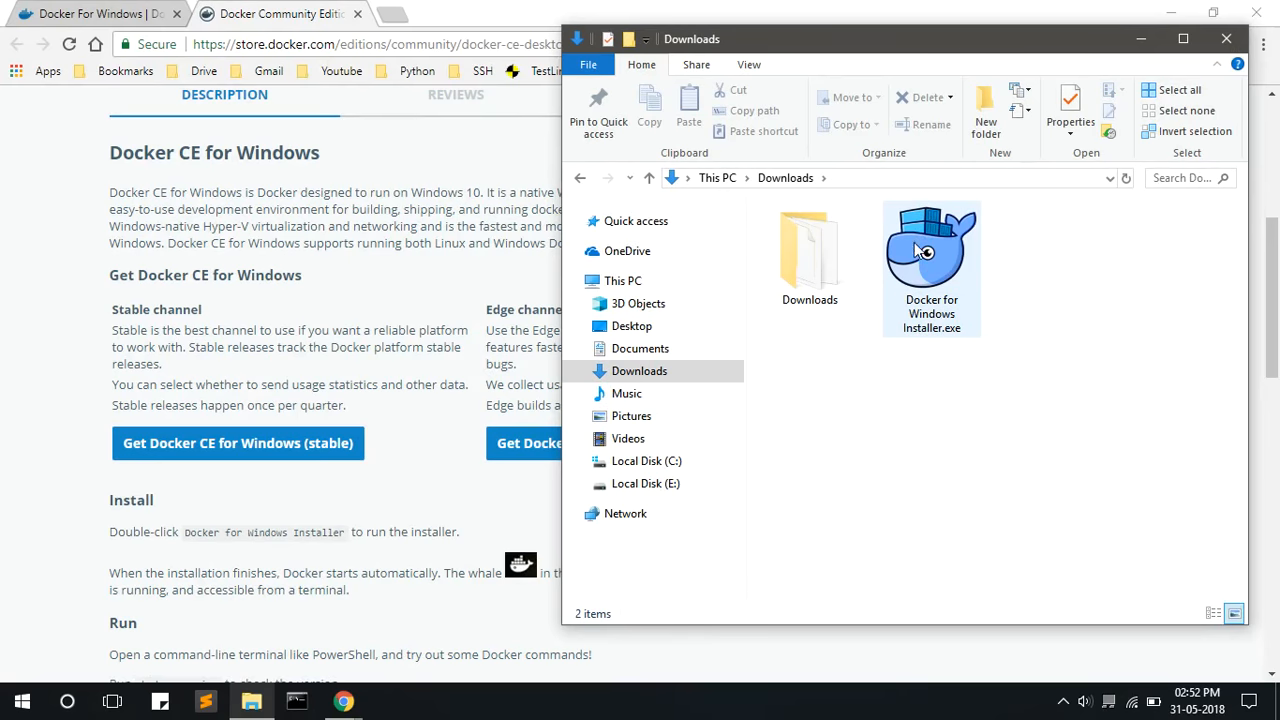
mouse_move(922, 290)
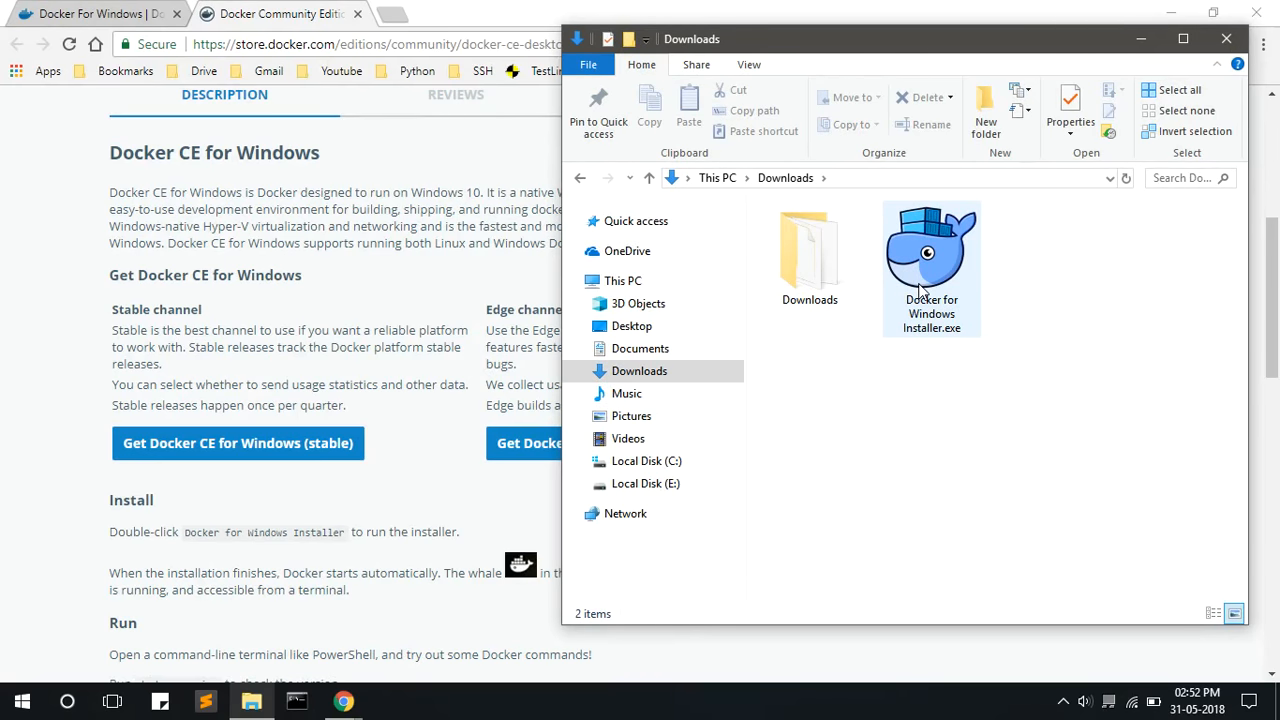
click(931, 250)
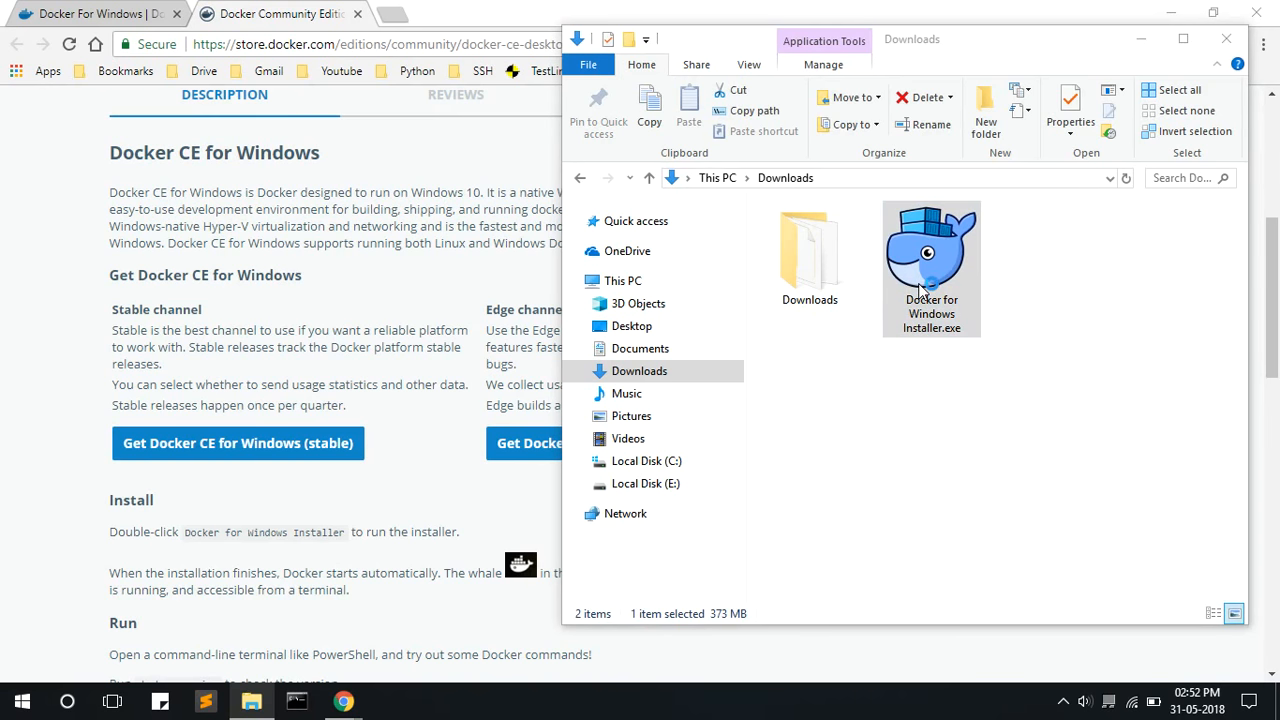
double_click(931, 267)
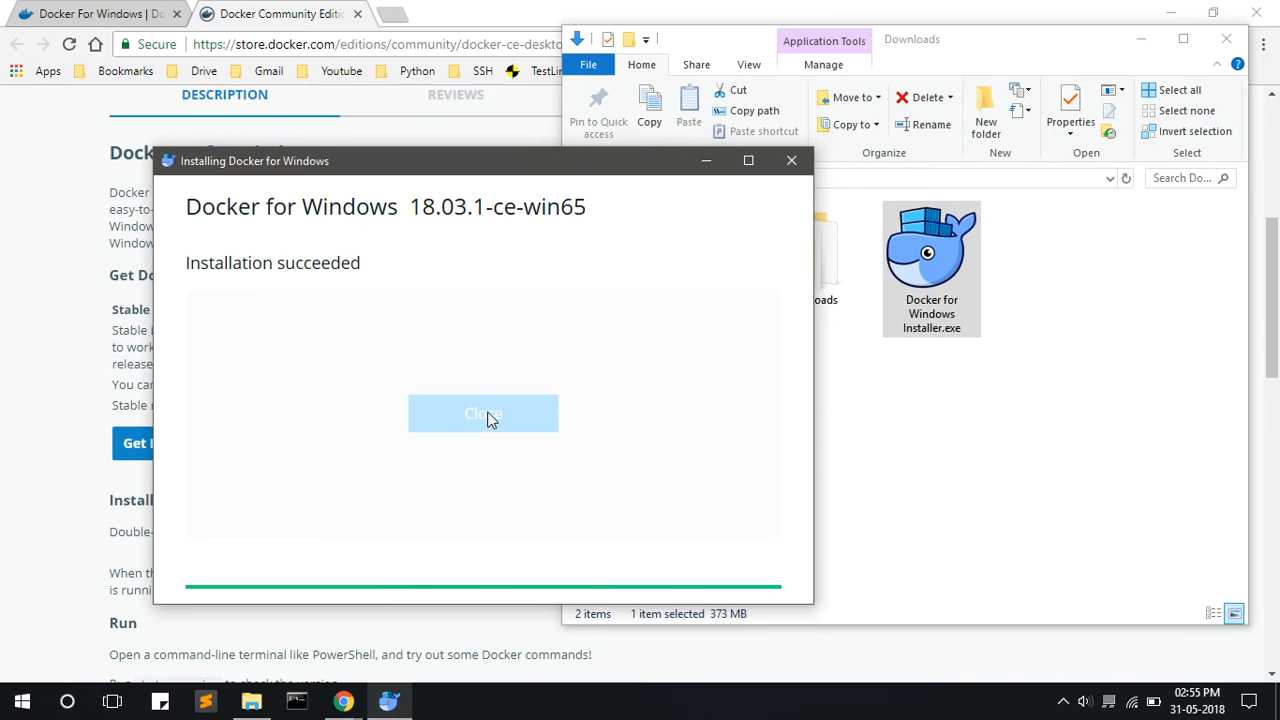
click(483, 413)
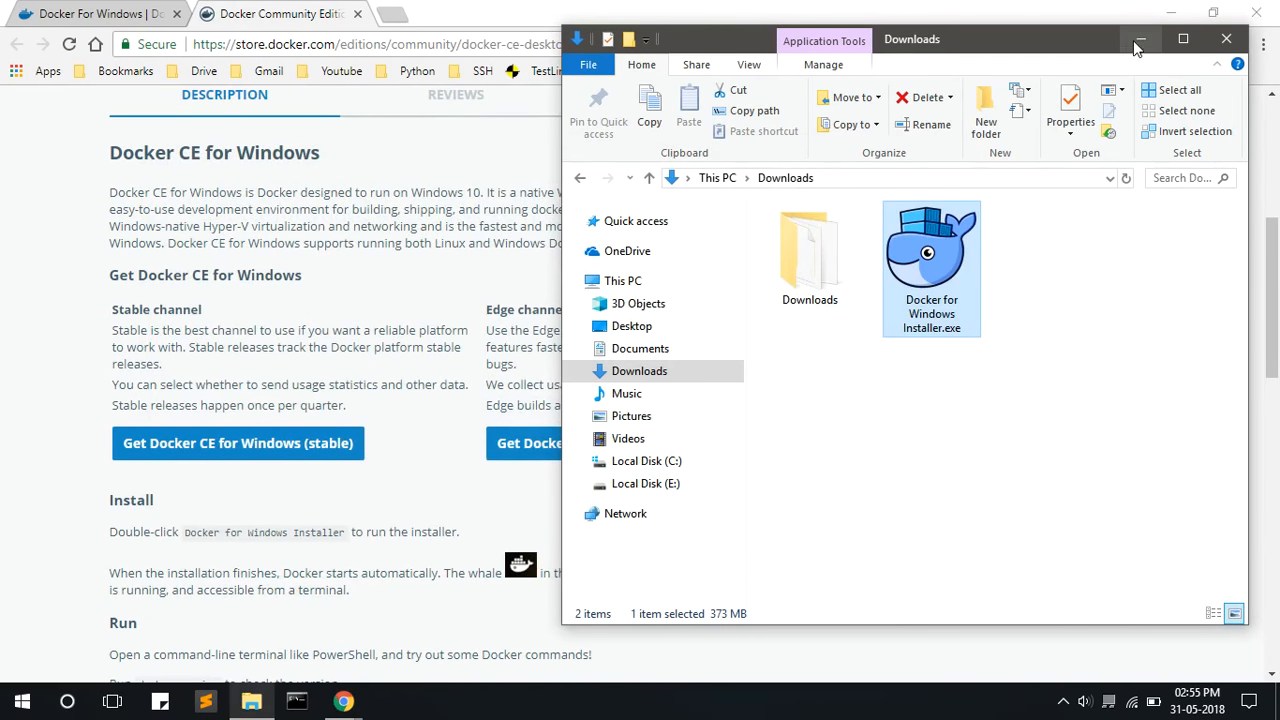
Step: Browse to C:\Program Files\Docker\Docker, then bring up the This PC context menu
click(646, 461)
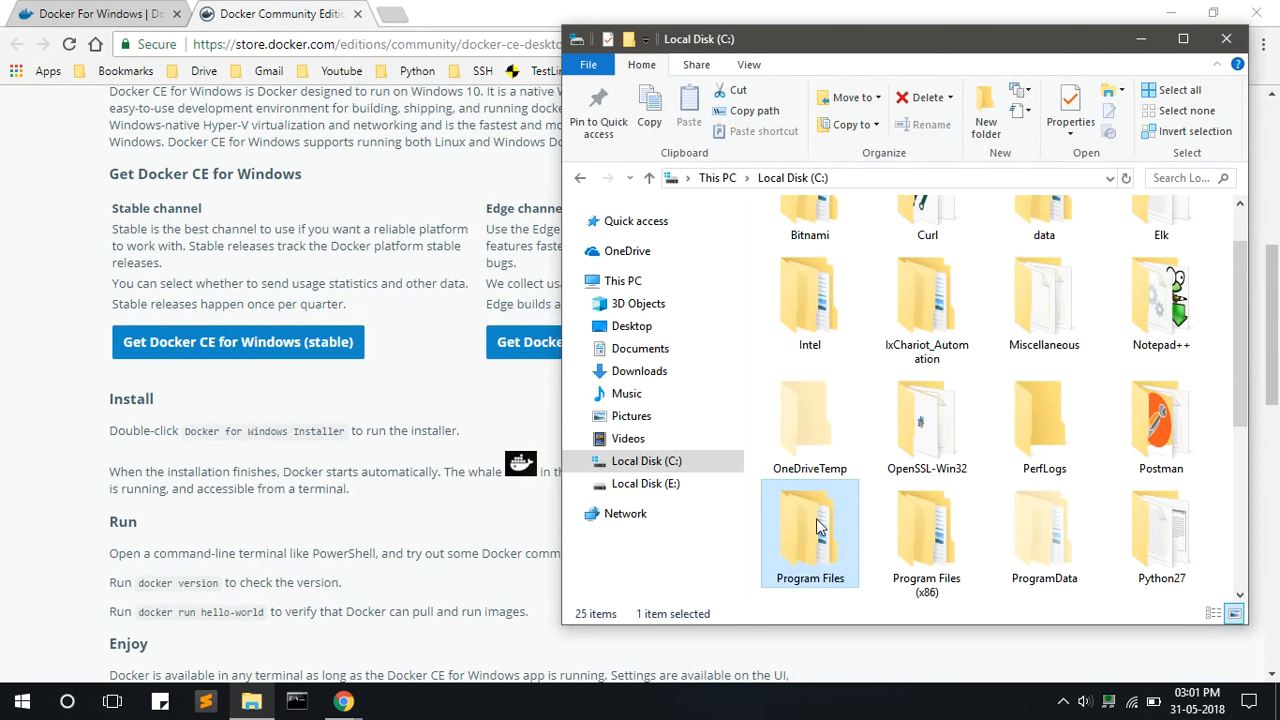
mouse_move(823, 555)
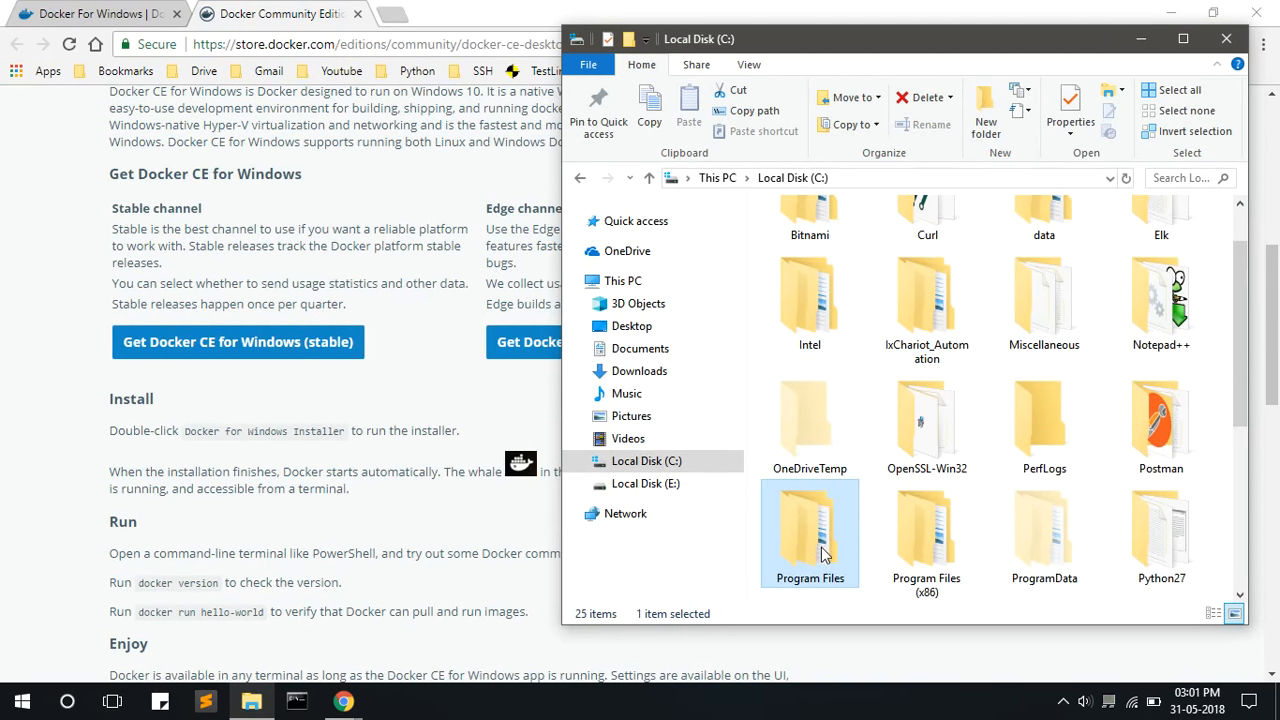
double_click(809, 533)
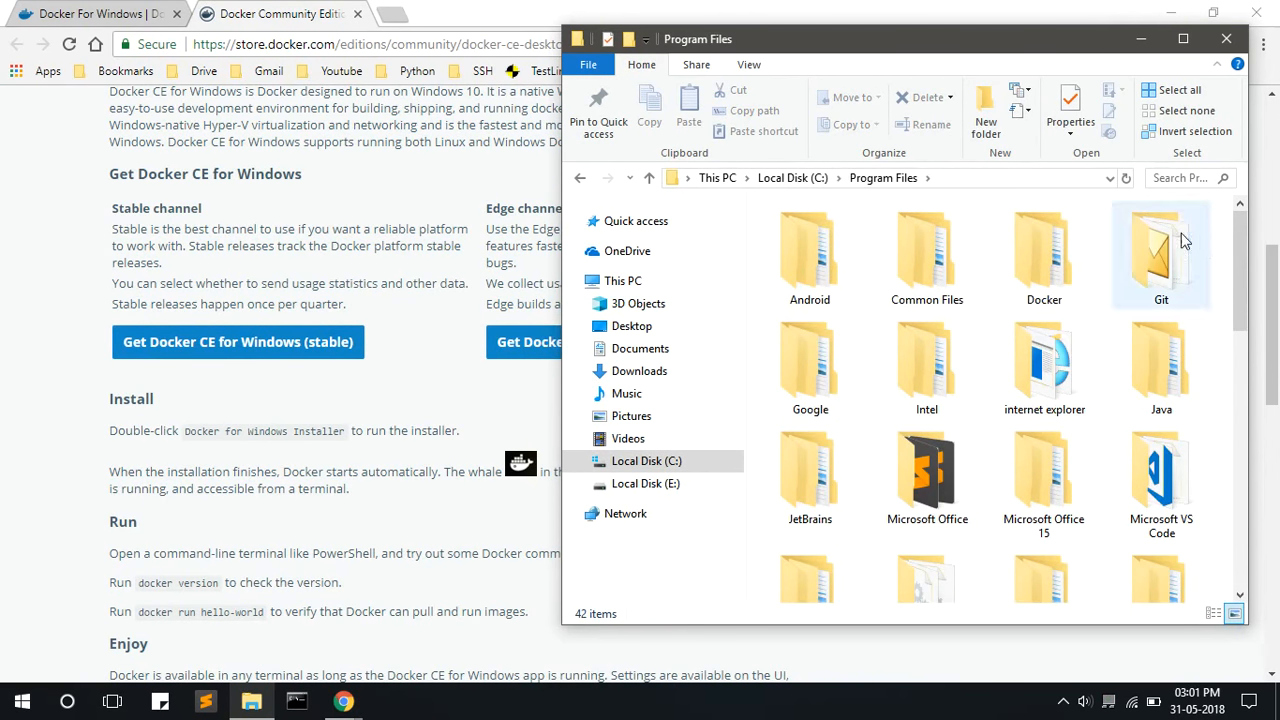
click(1043, 255)
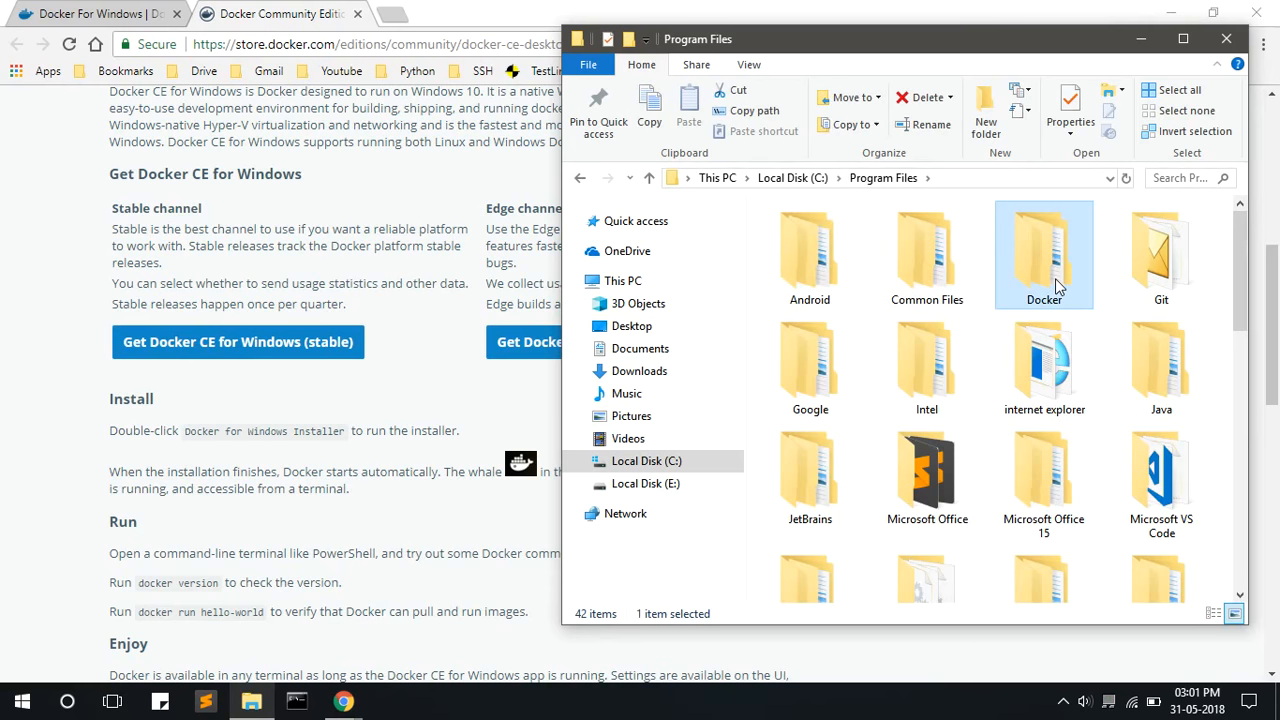
double_click(1044, 250)
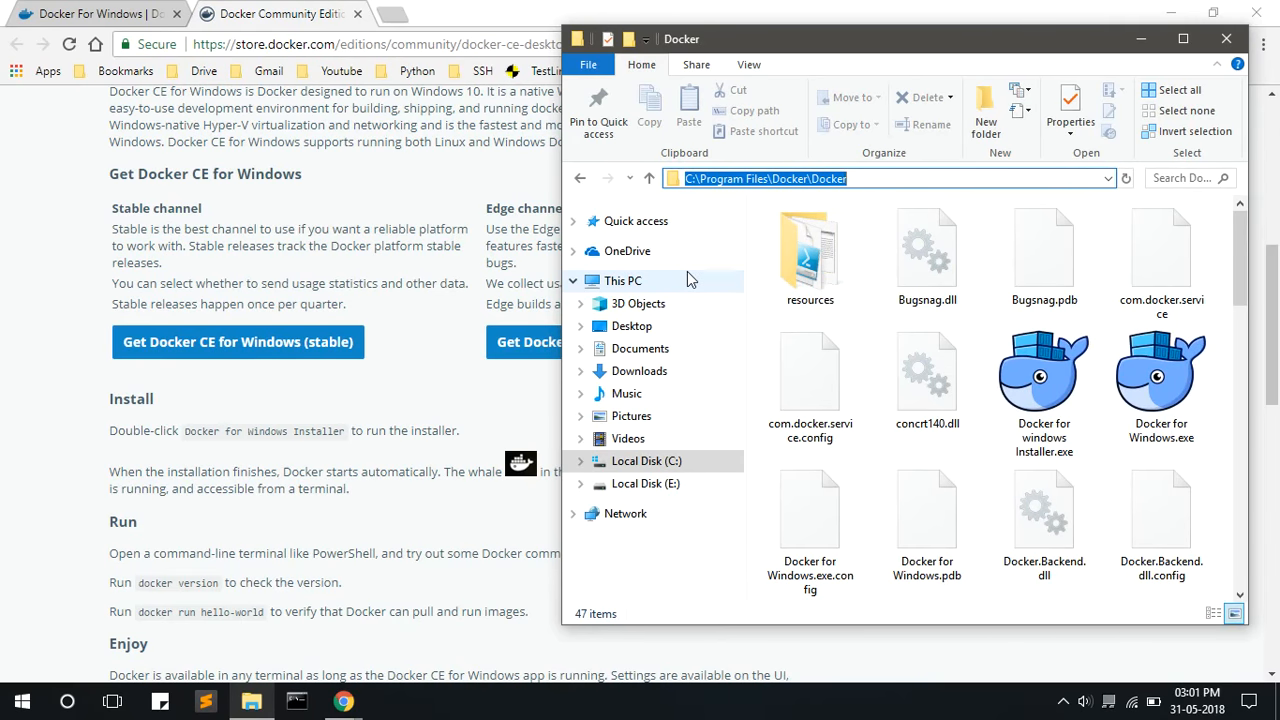
mouse_move(667, 288)
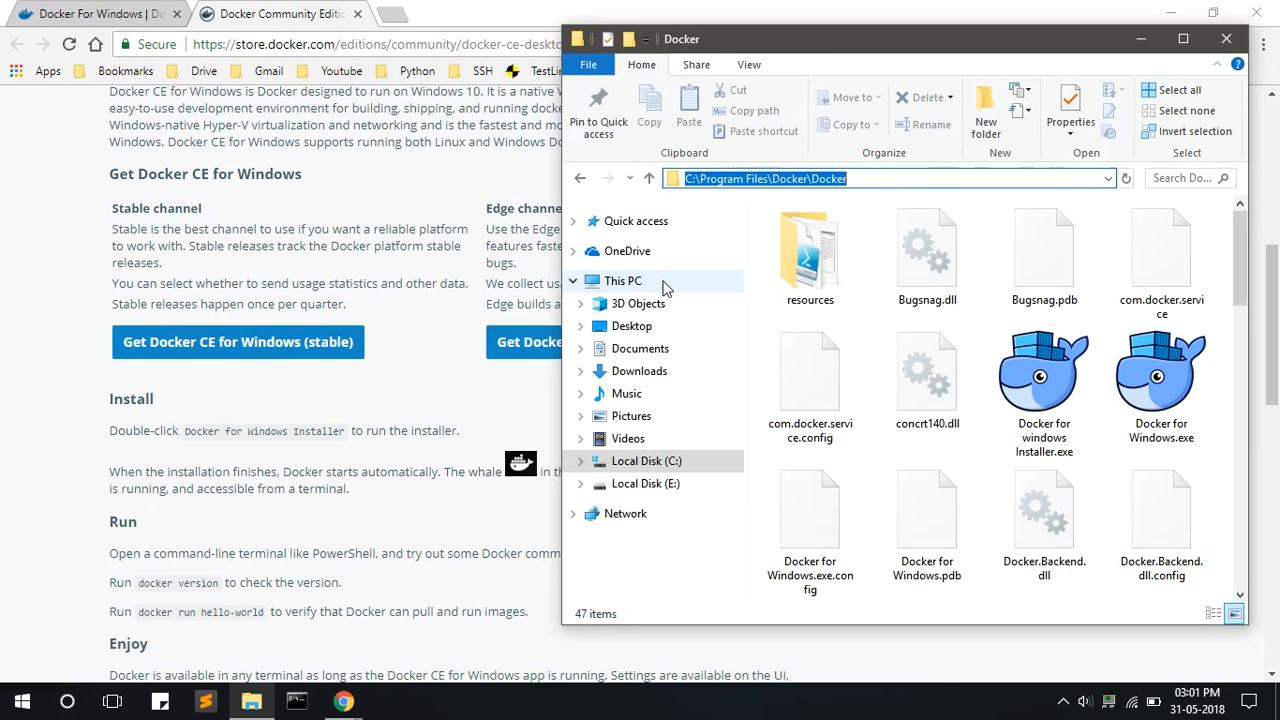
right_click(623, 280)
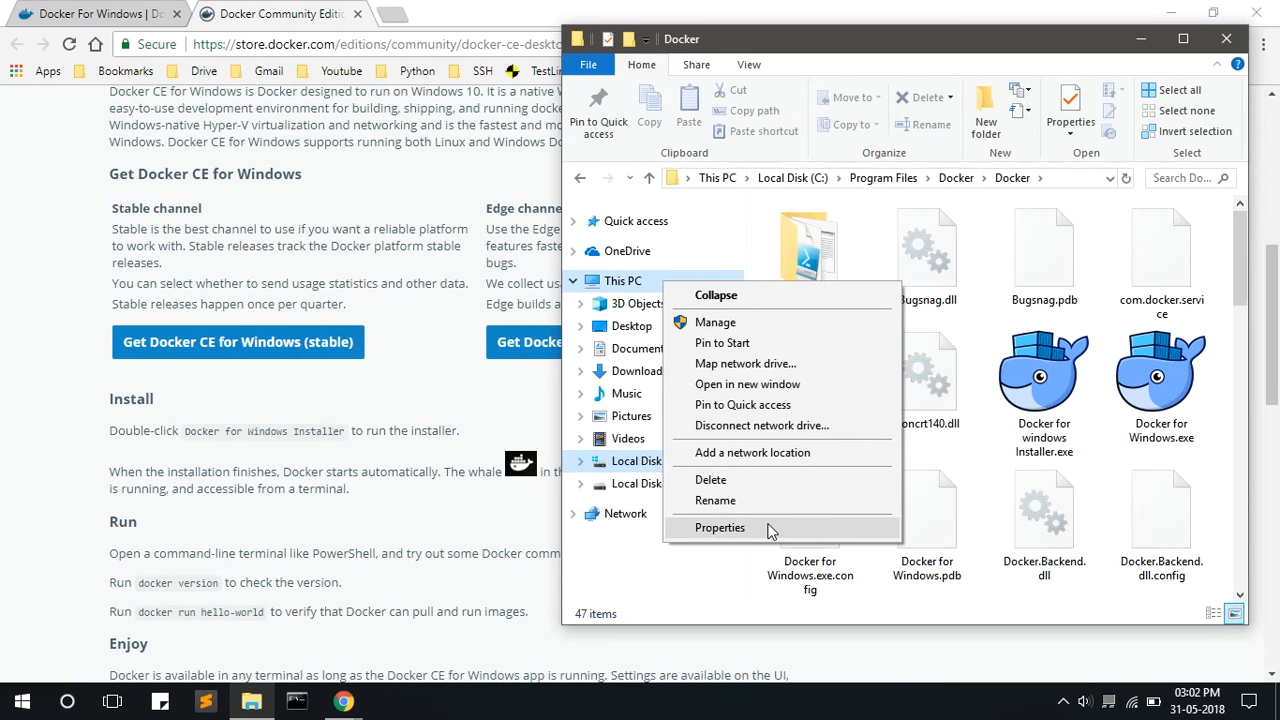
Step: Open Environment Variables via System Properties > Advanced and scroll System variables to Path
click(720, 527)
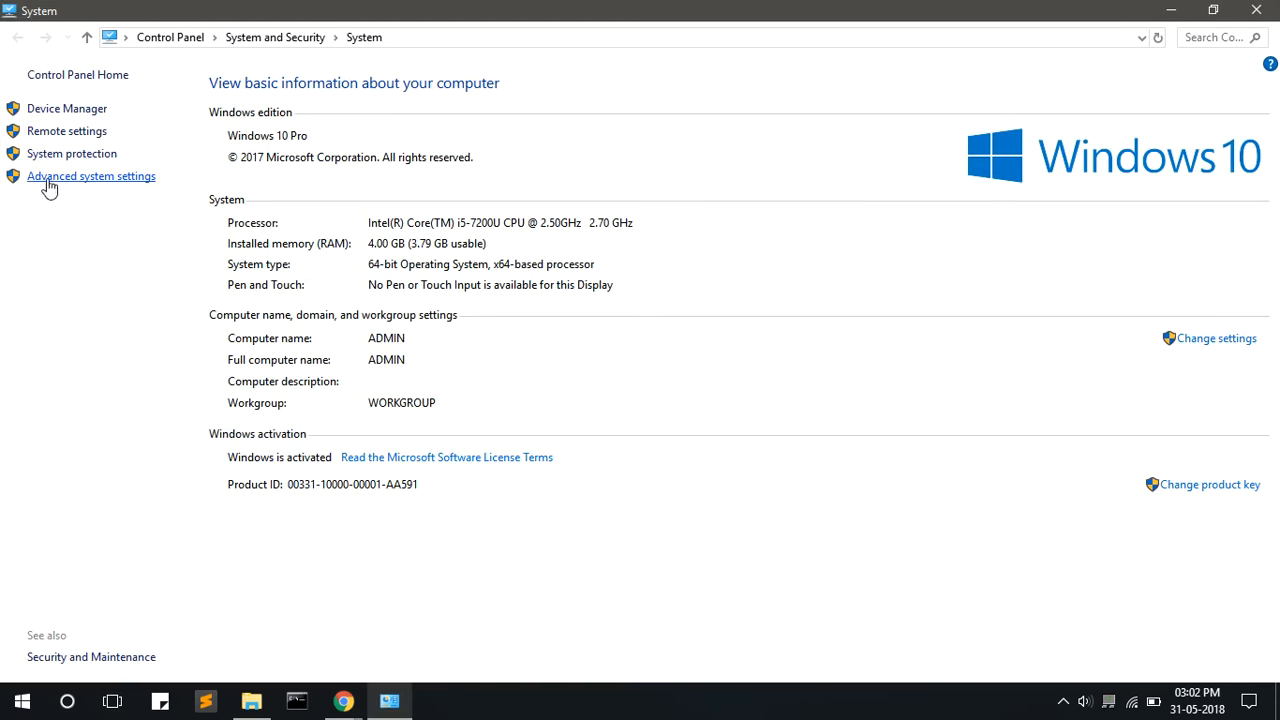
click(91, 176)
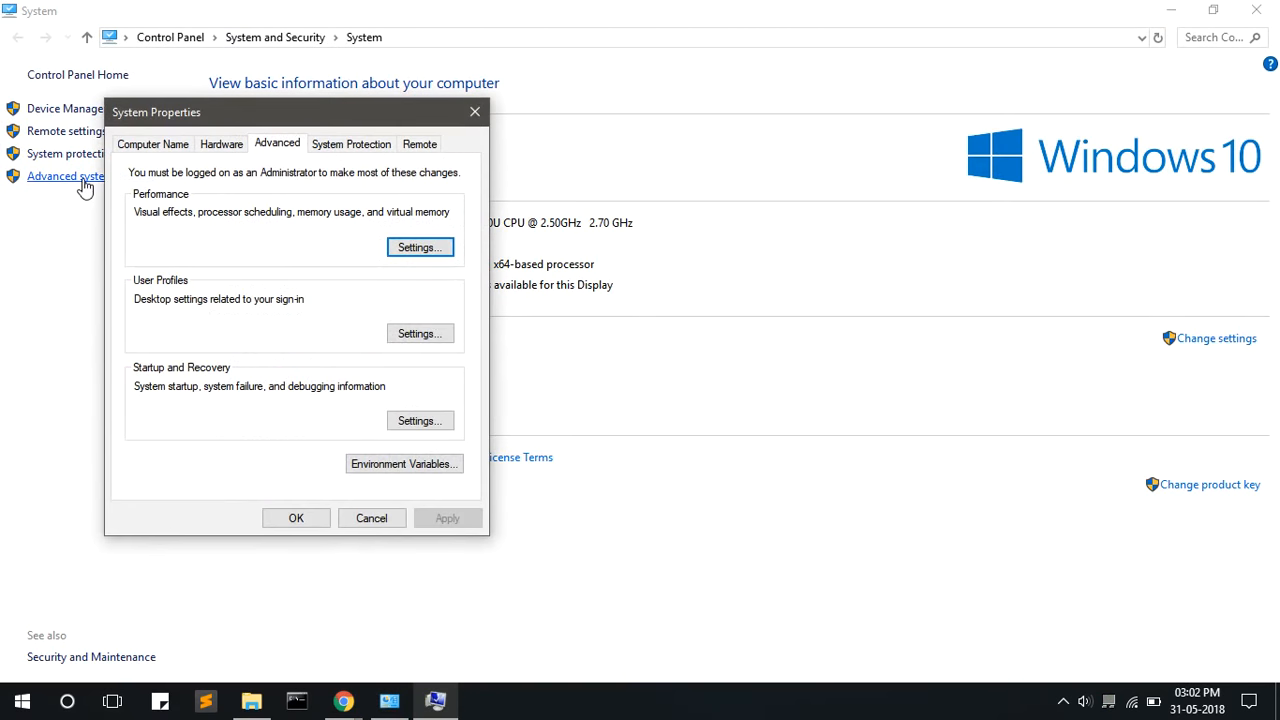
mouse_move(403, 463)
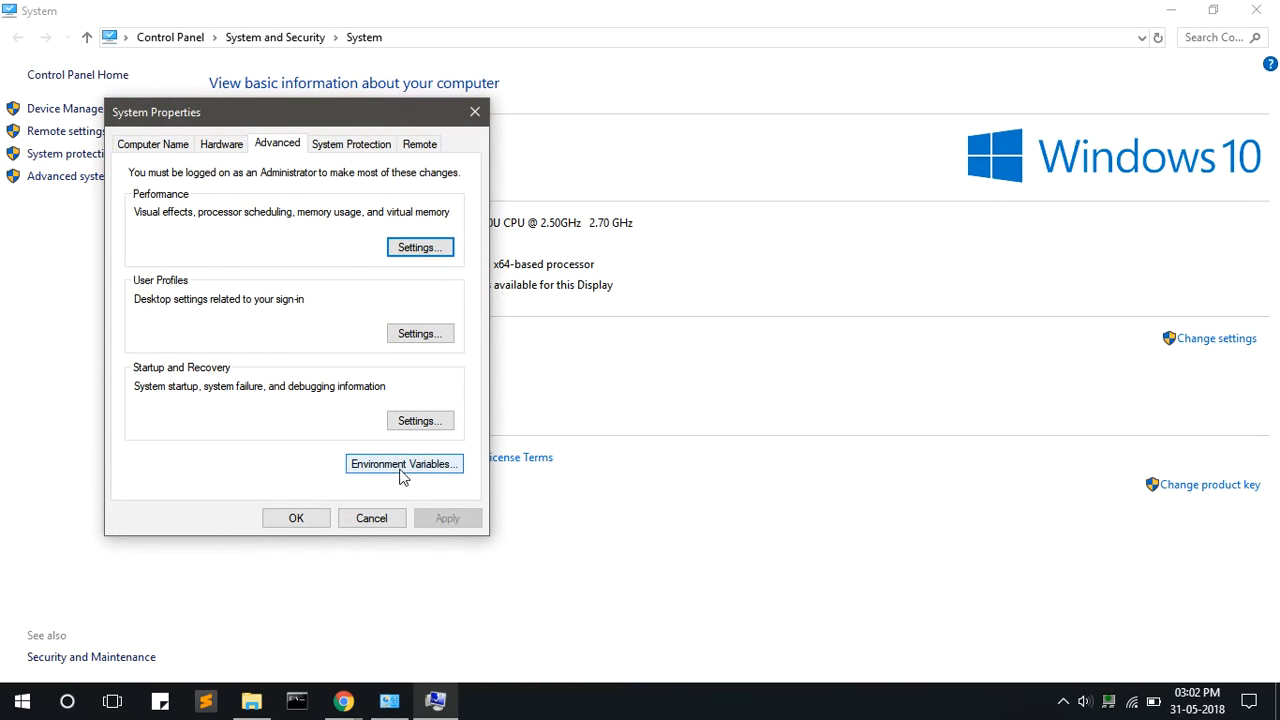
click(404, 463)
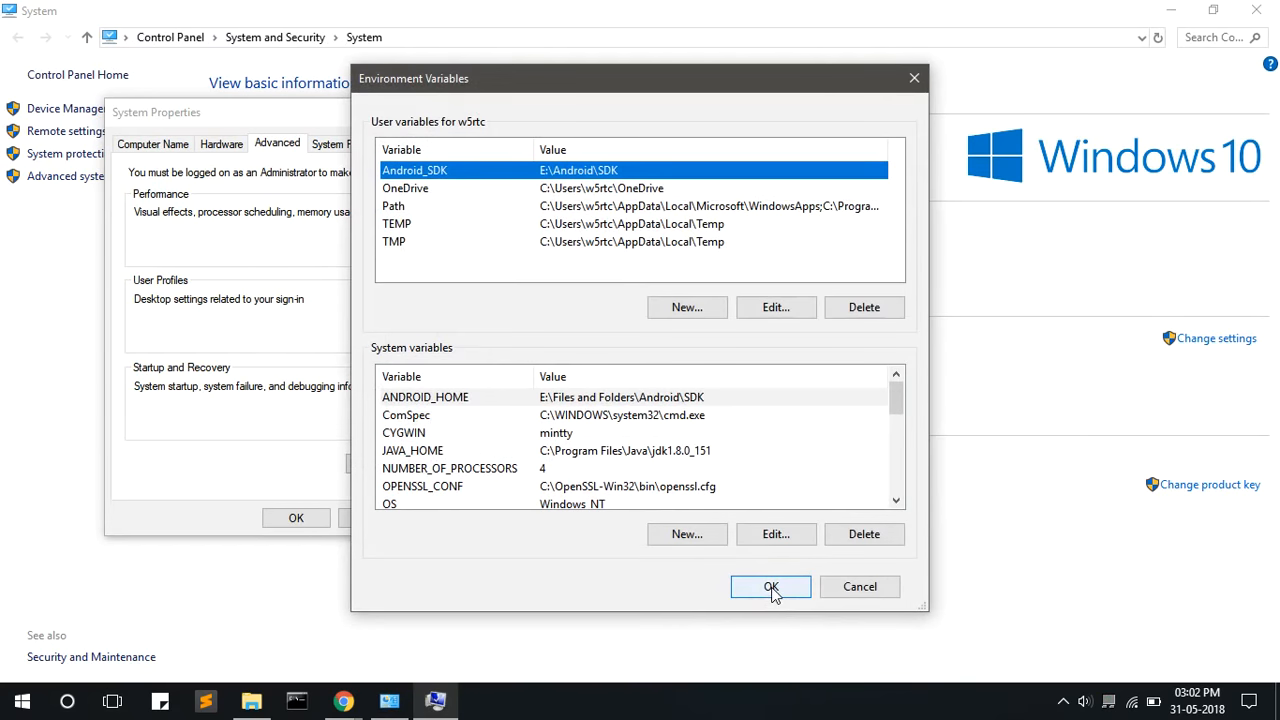
mouse_move(790, 424)
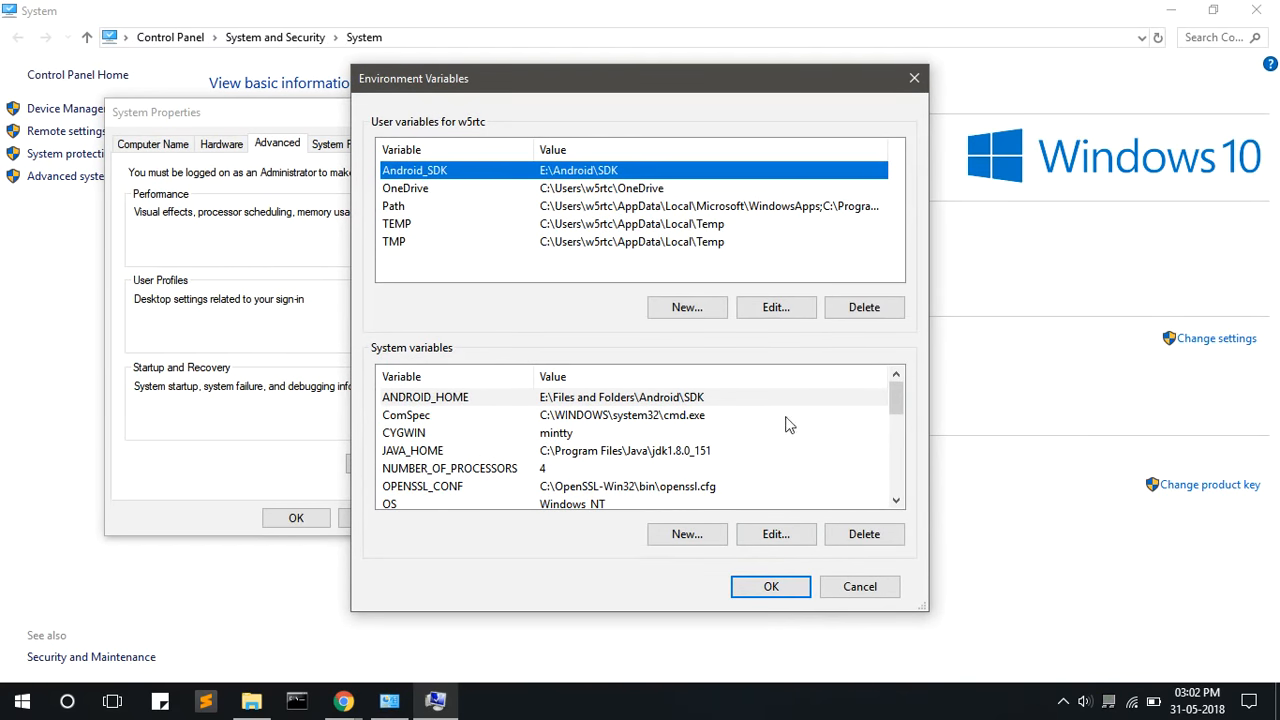
click(620, 397)
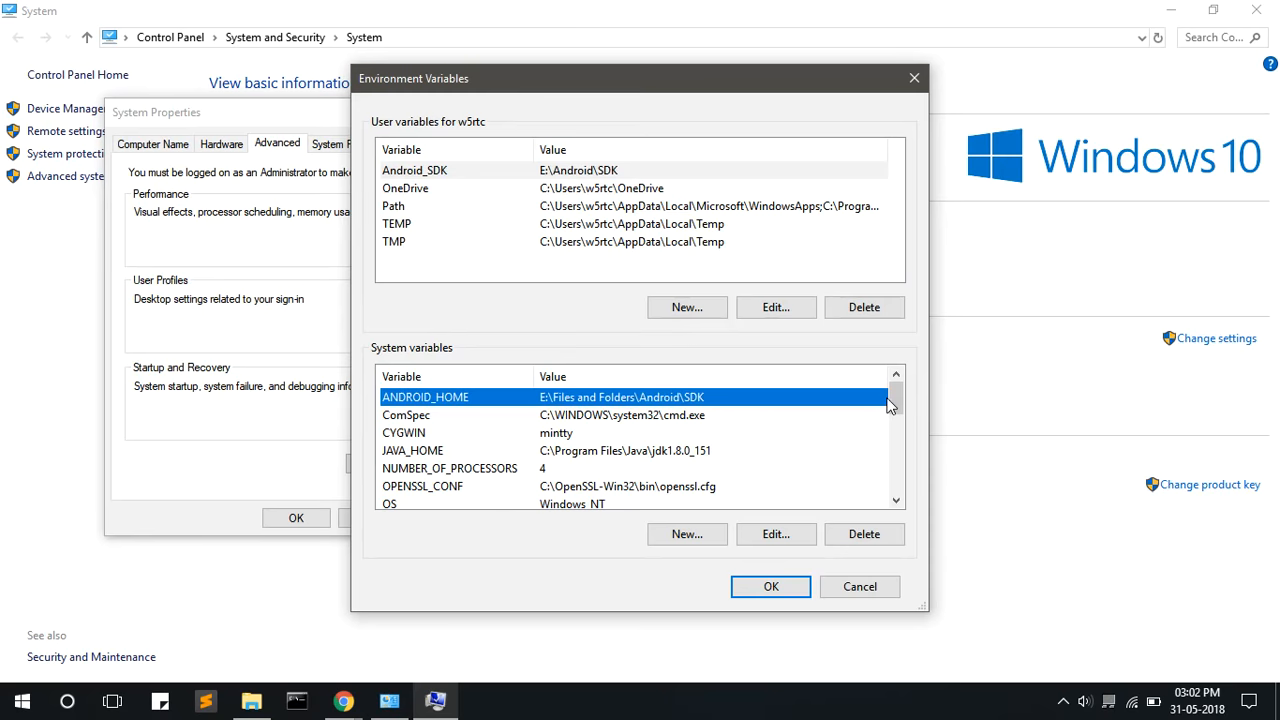
scroll(down, 3)
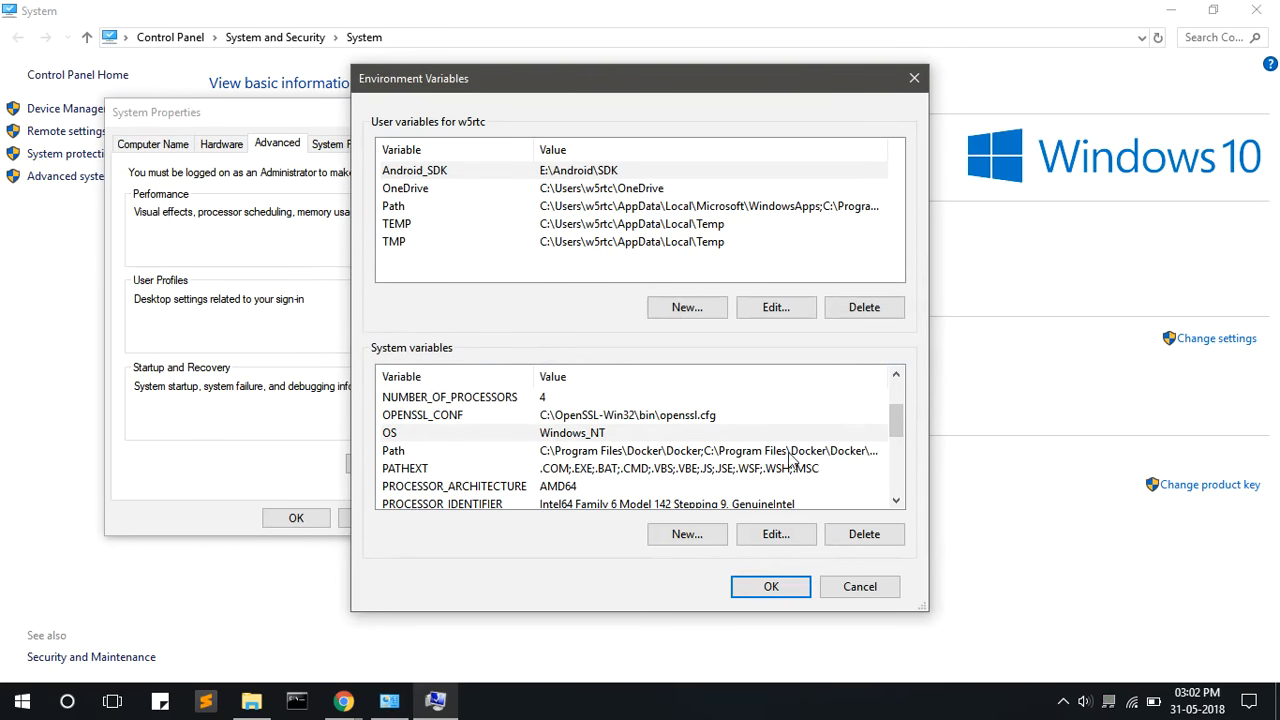
Step: Verify Path lists Docker\Docker and Docker\Resources\bin, then confirm both dialogs with OK
click(776, 533)
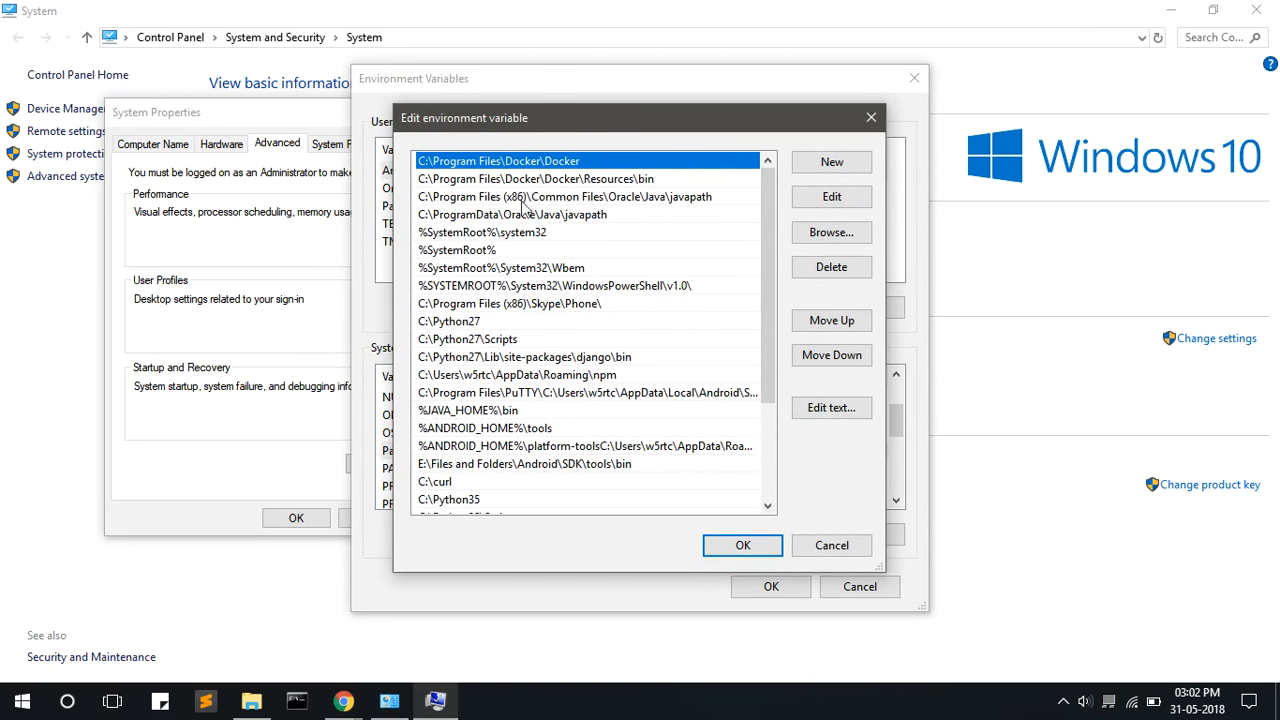
mouse_move(578, 167)
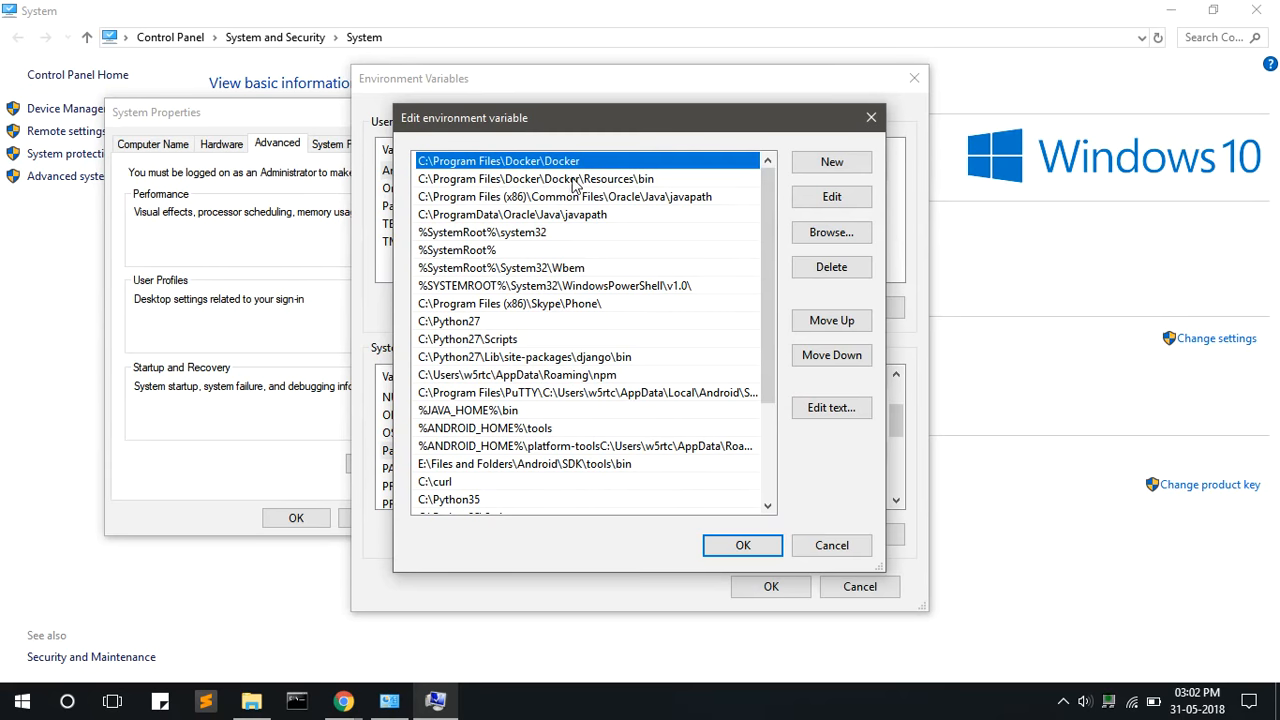
mouse_move(343, 700)
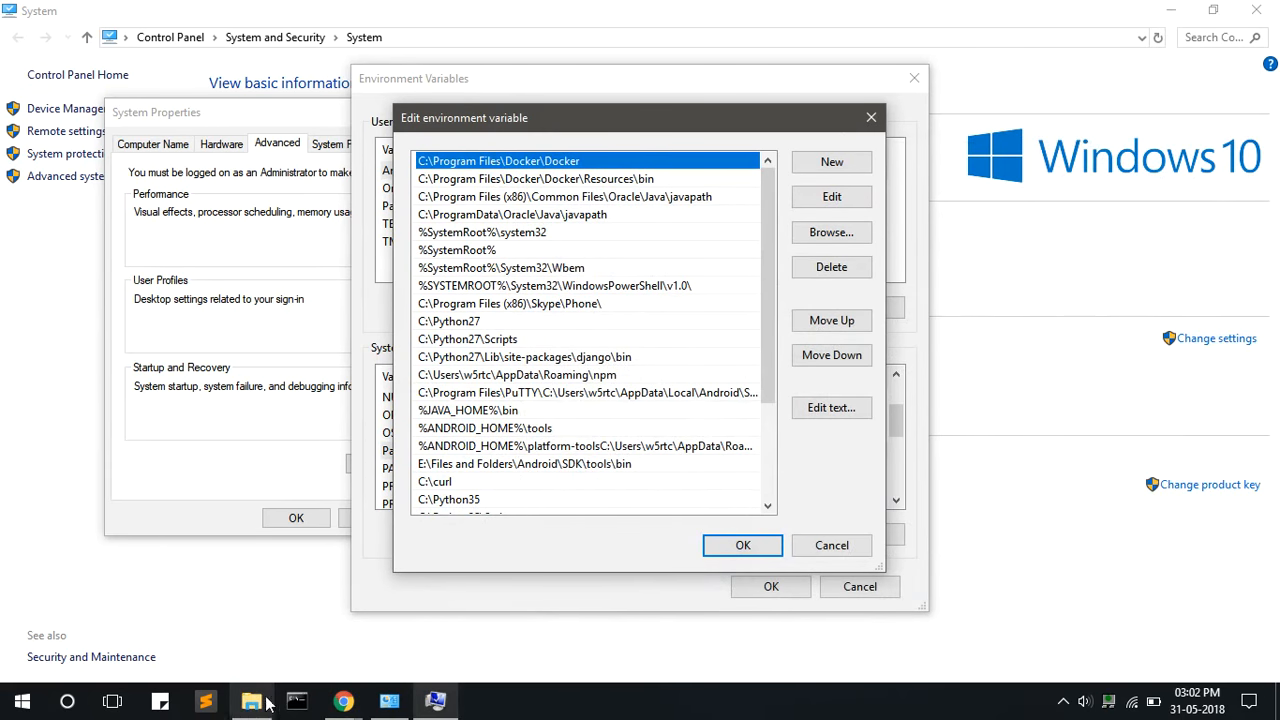
click(251, 700)
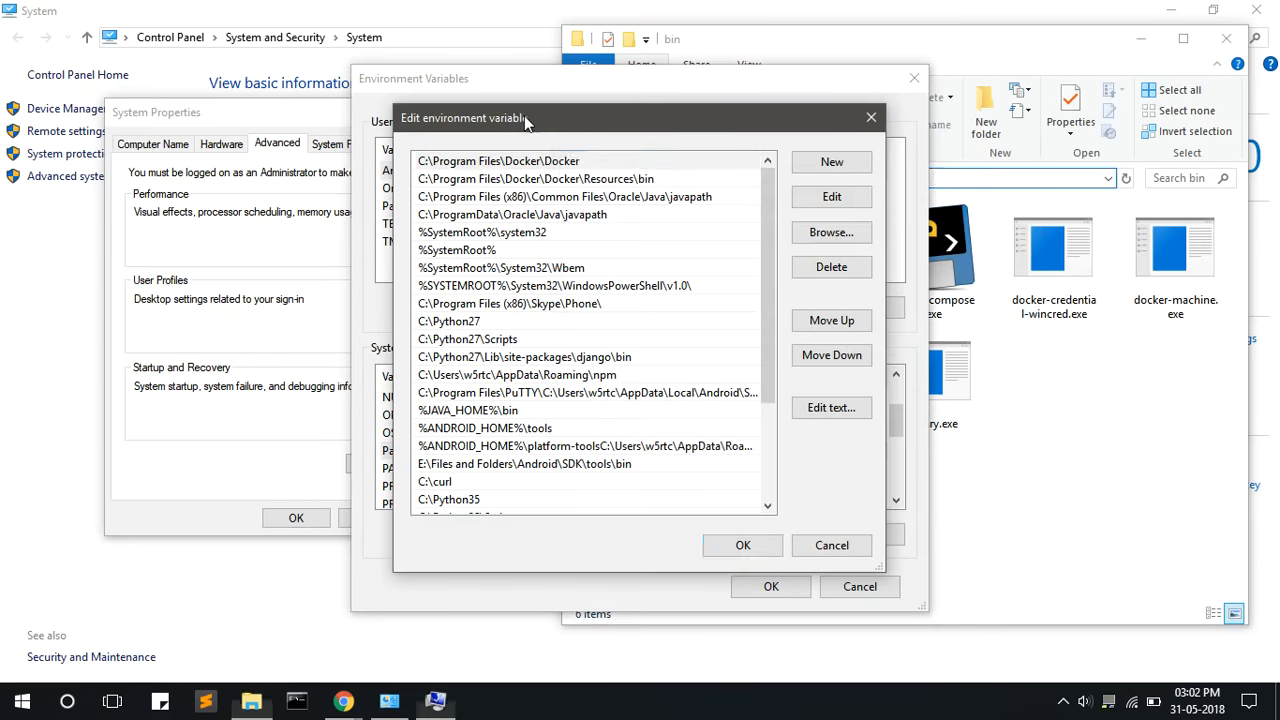
click(497, 160)
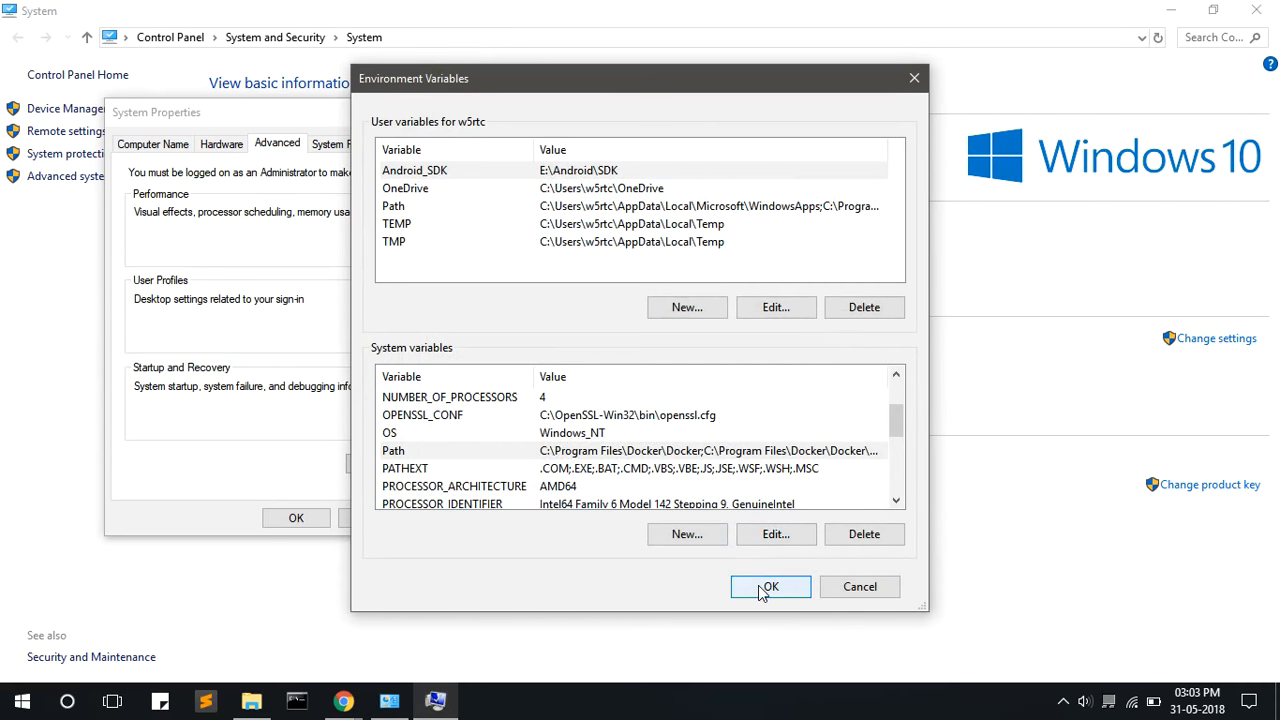
click(770, 587)
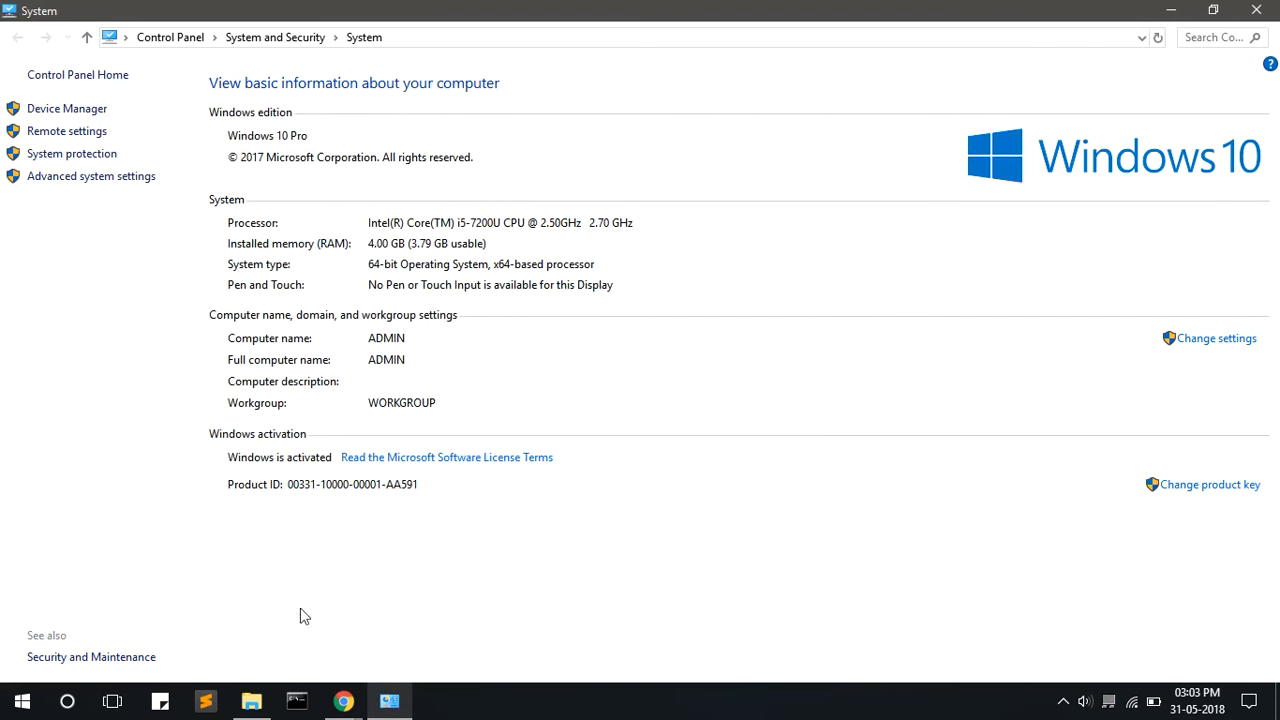
Step: Open Command Prompt and run the docker version check, showing 18.03.1-ce
click(296, 700)
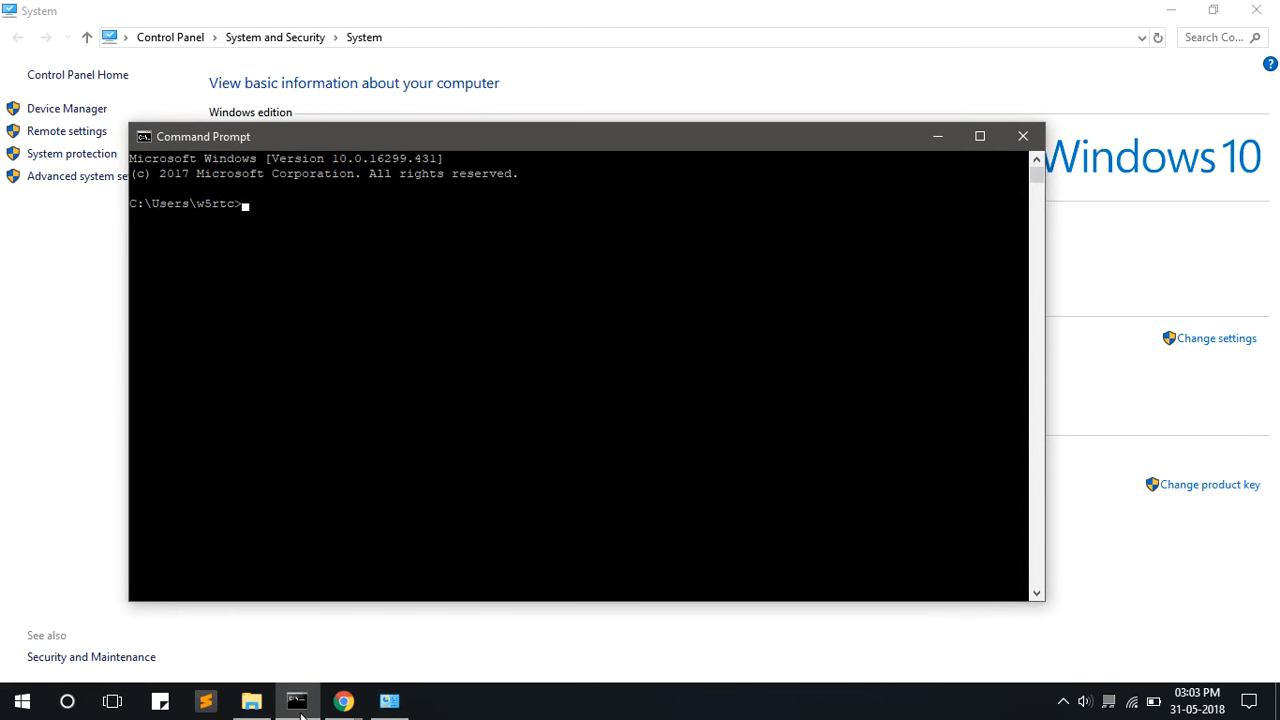
text(docker --vers)
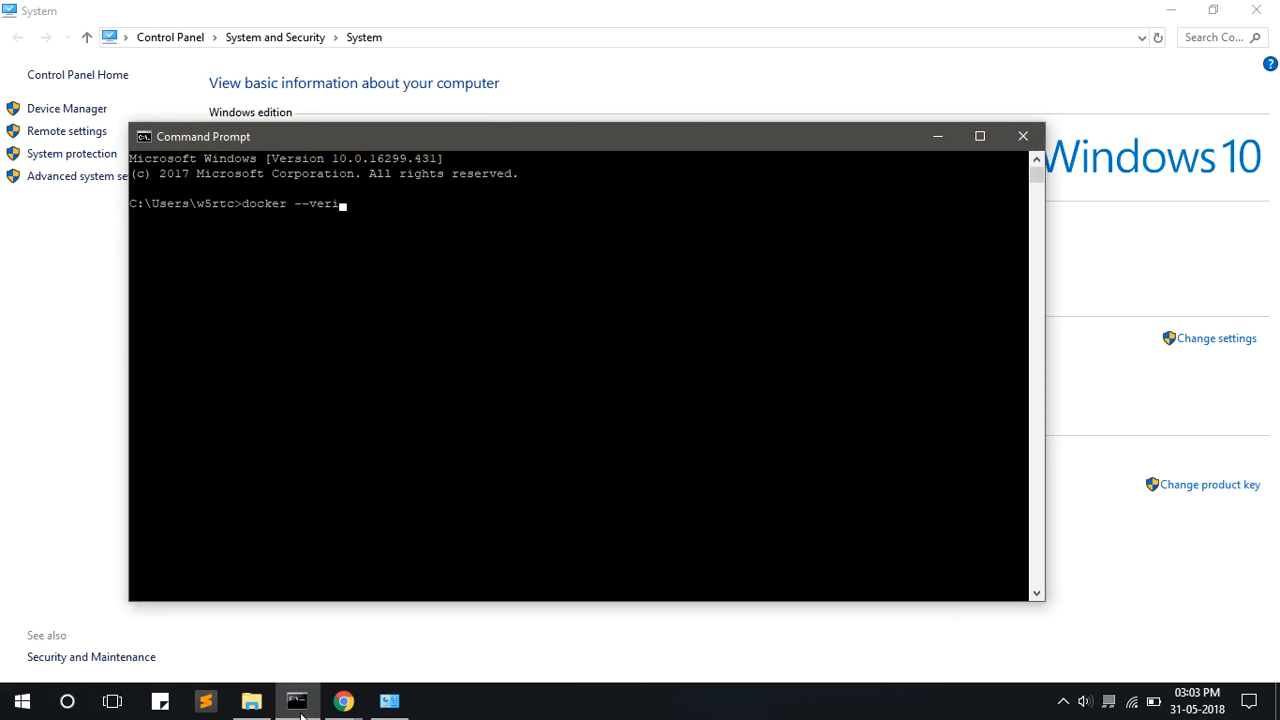
key(Return)
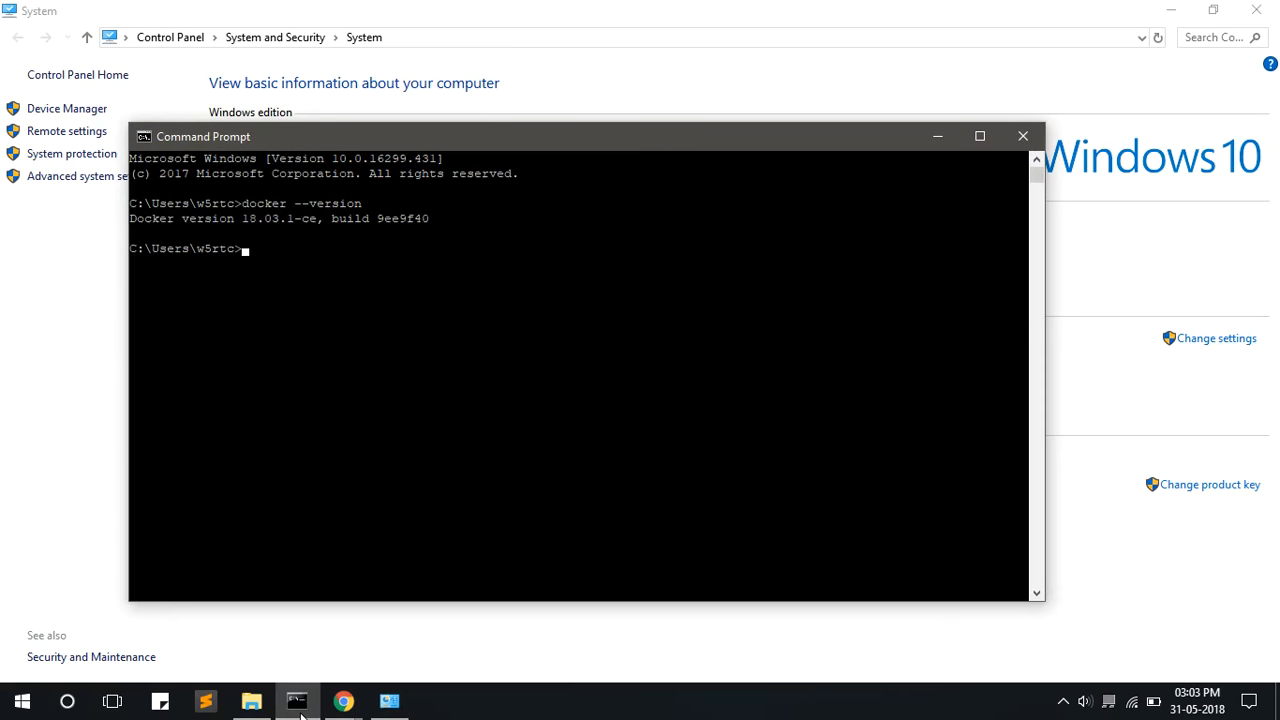
mouse_move(312, 414)
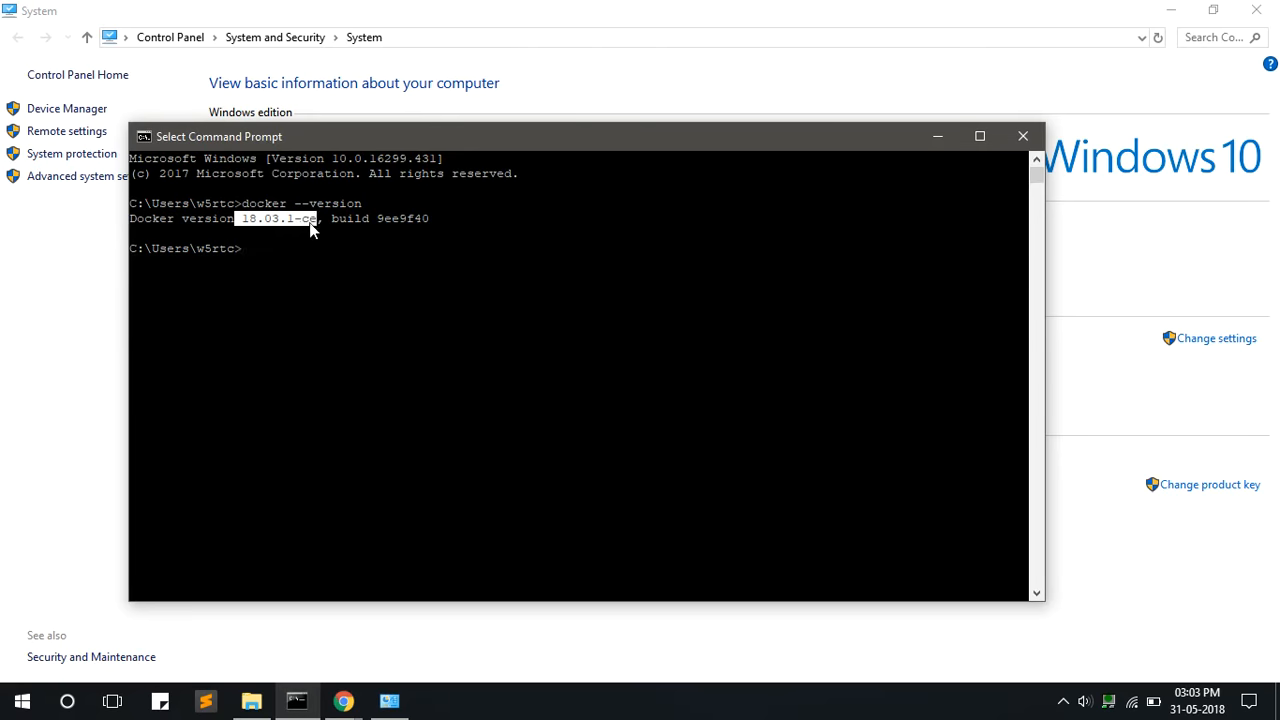
Step: Run 'docker-compose -version' to show docker-compose version 1.21.1
click(295, 265)
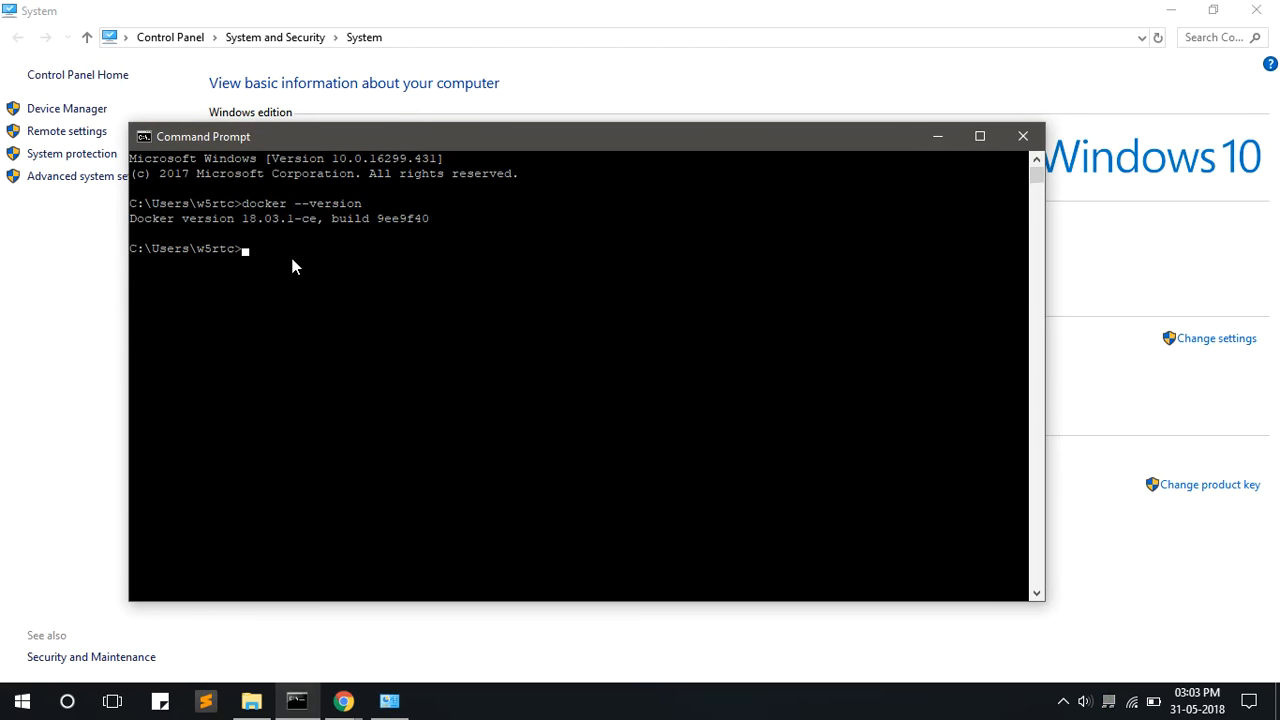
text(docker)
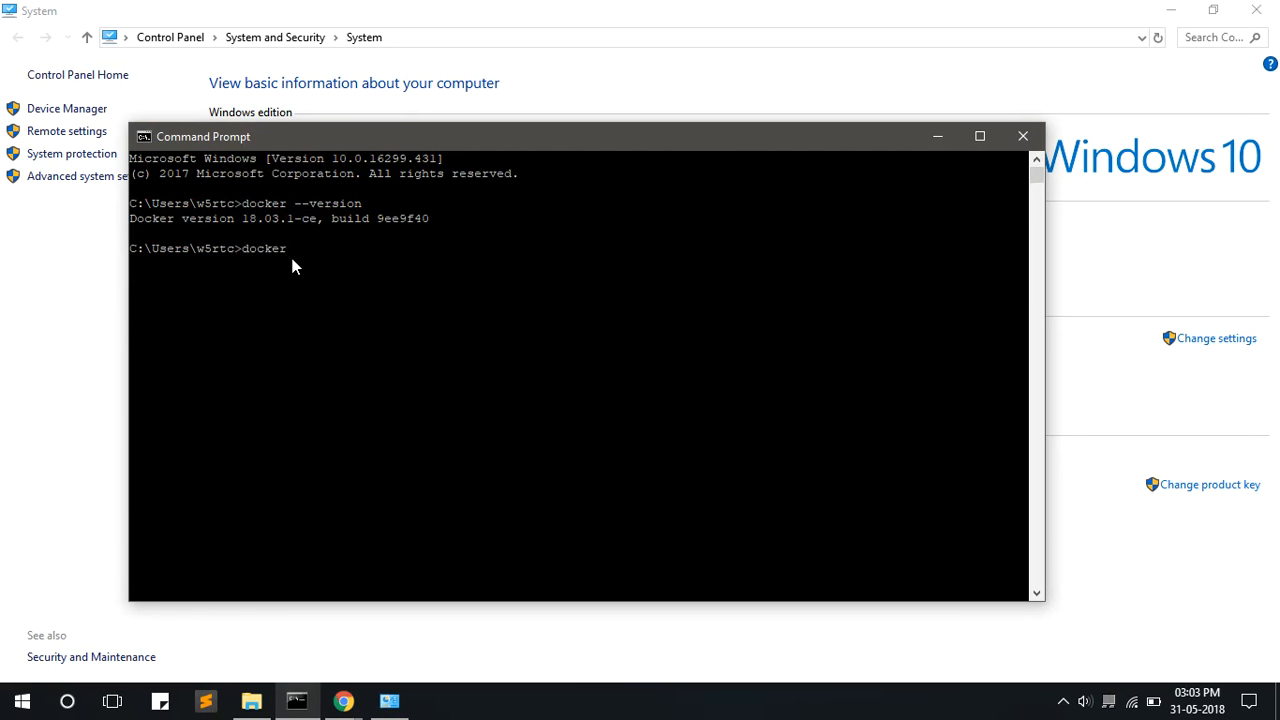
text(-compose)
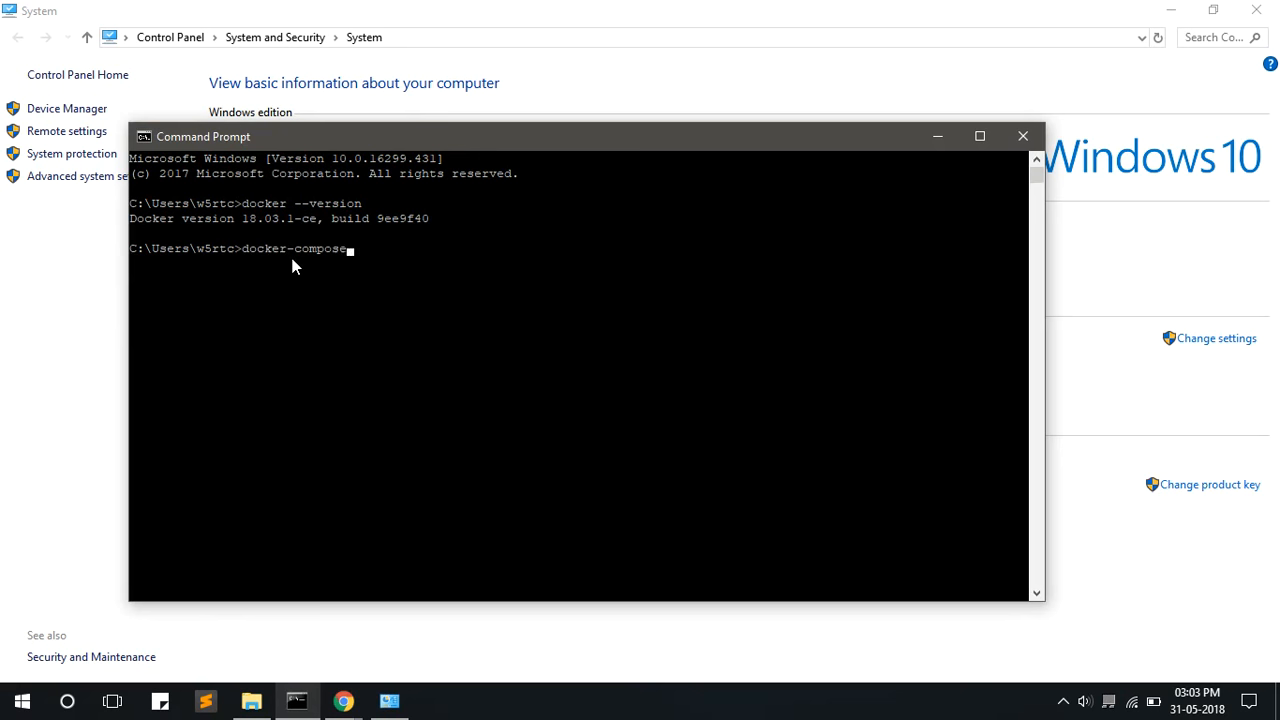
text(-)
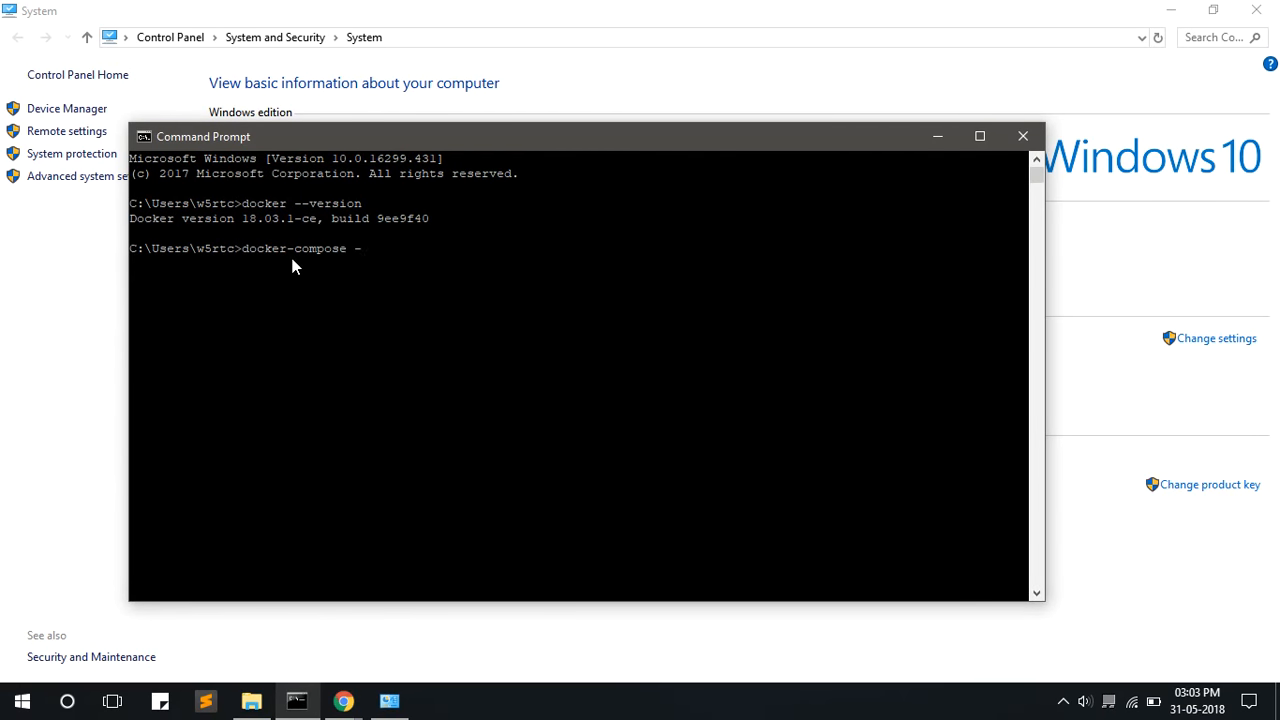
text(versio)
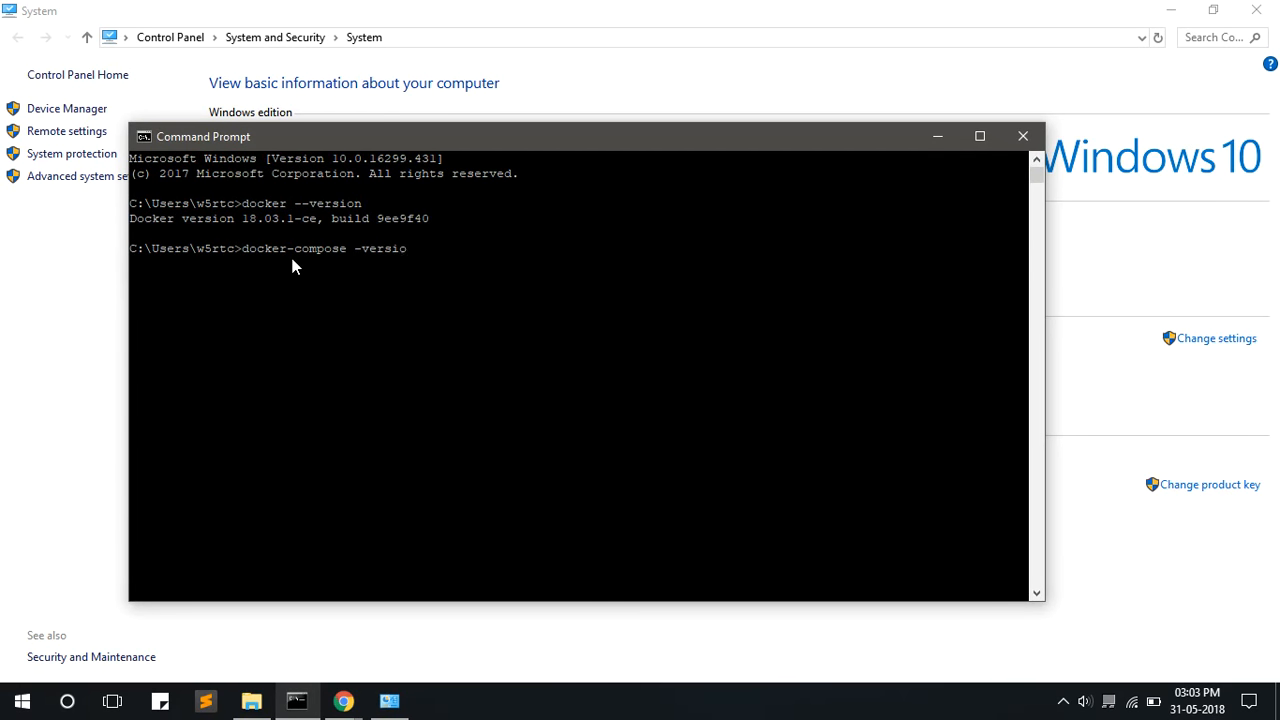
text(n)
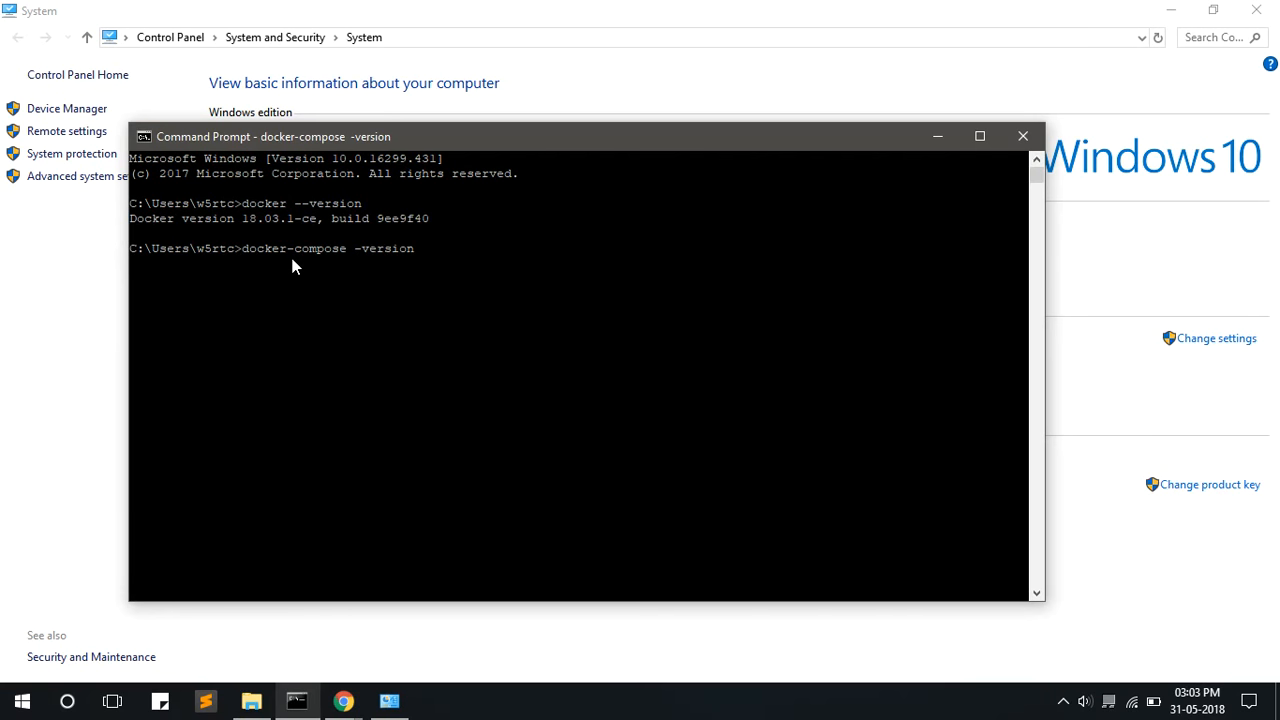
key(Return)
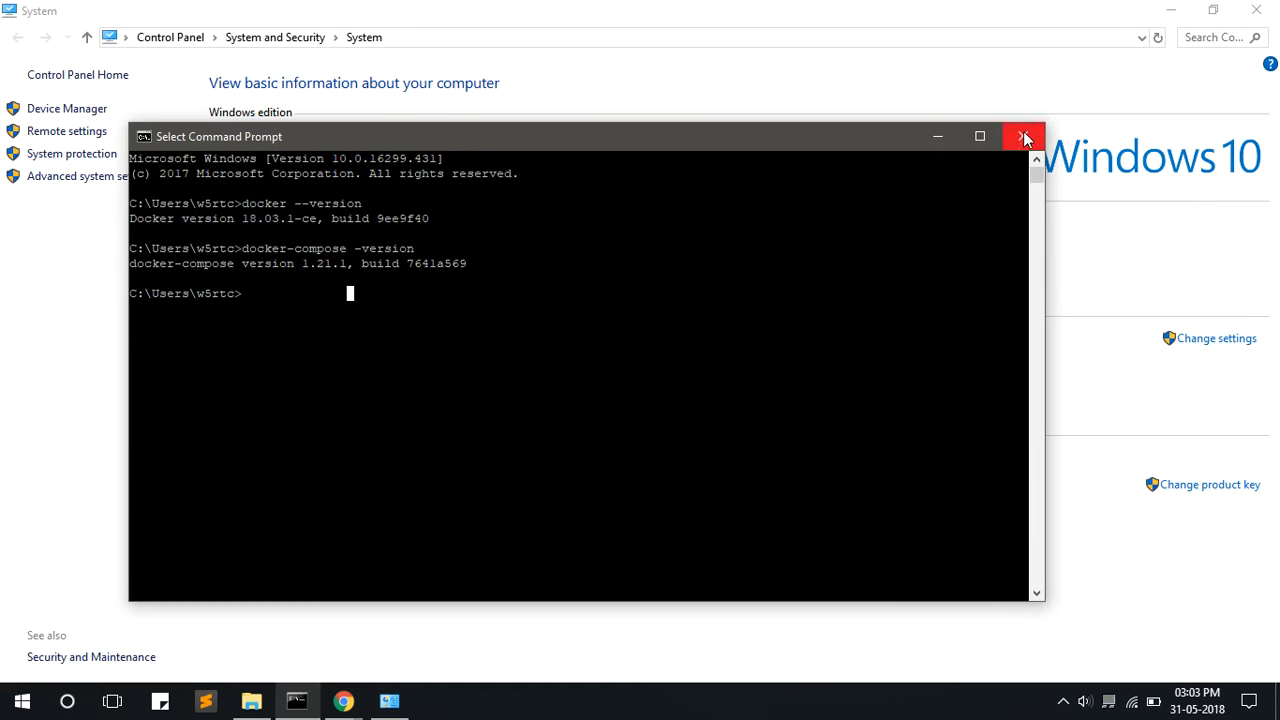
Step: Close Command Prompt and scroll the Docker CE store page back to the top
click(1024, 136)
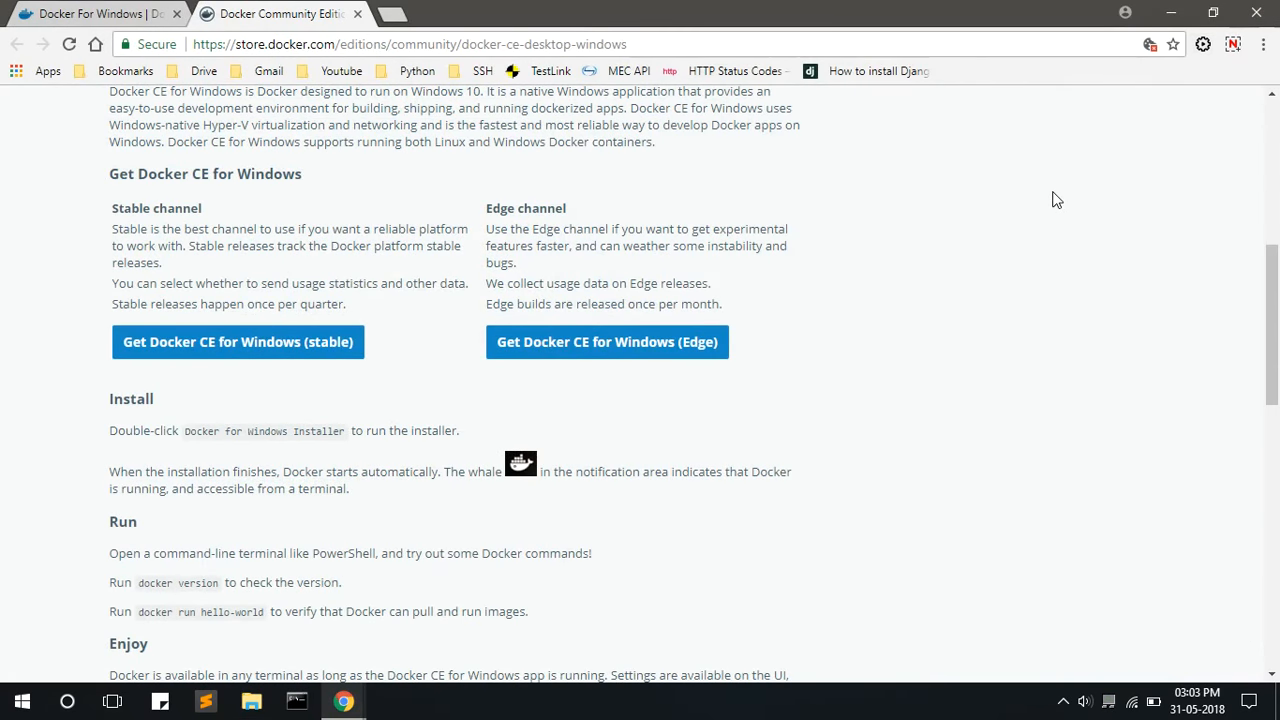
scroll(up, 3)
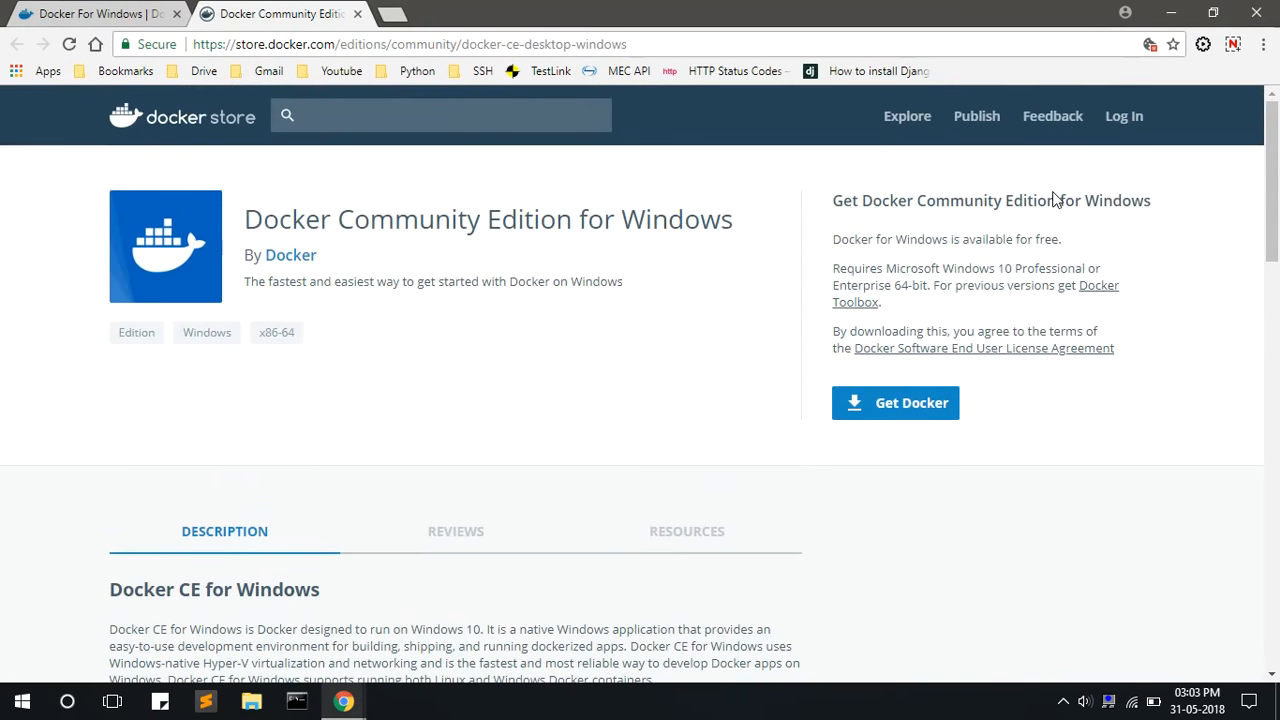